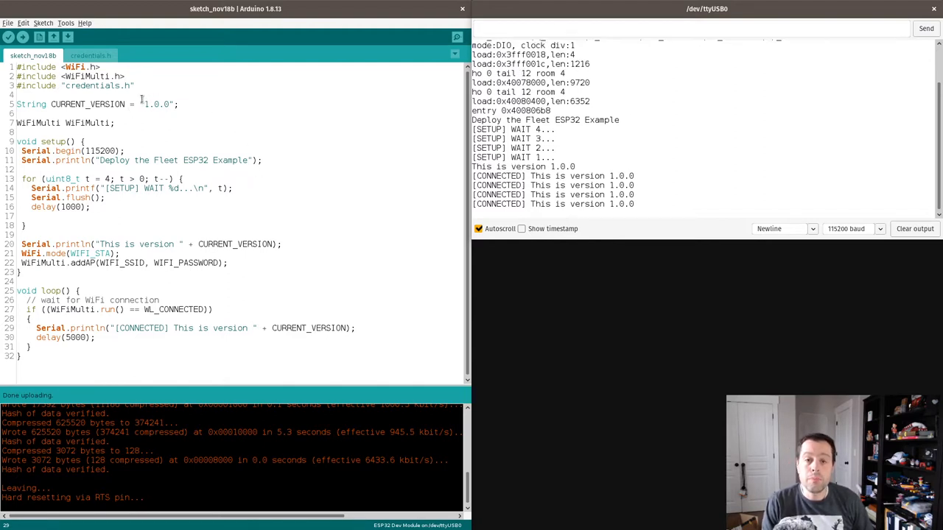
Step: Look through the board options and check the Library Manager for the DTF library
click(64, 23)
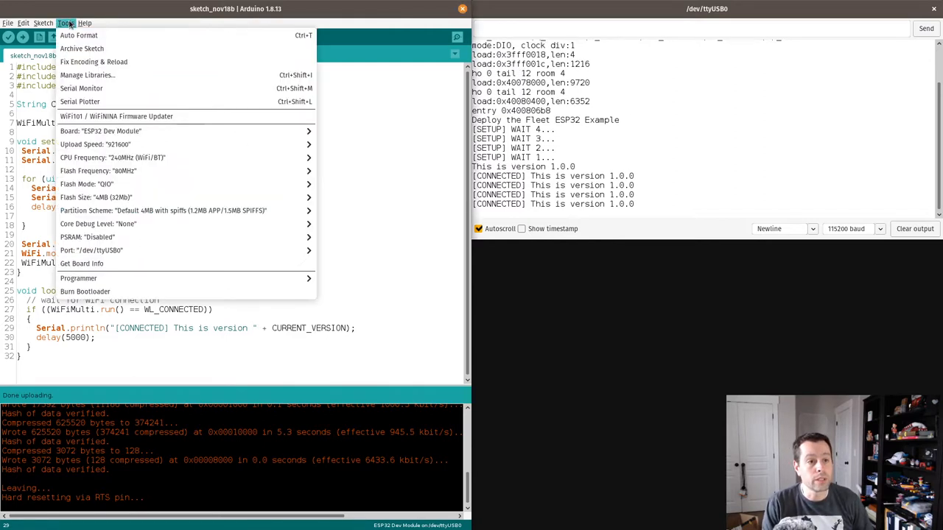
mouse_move(80, 101)
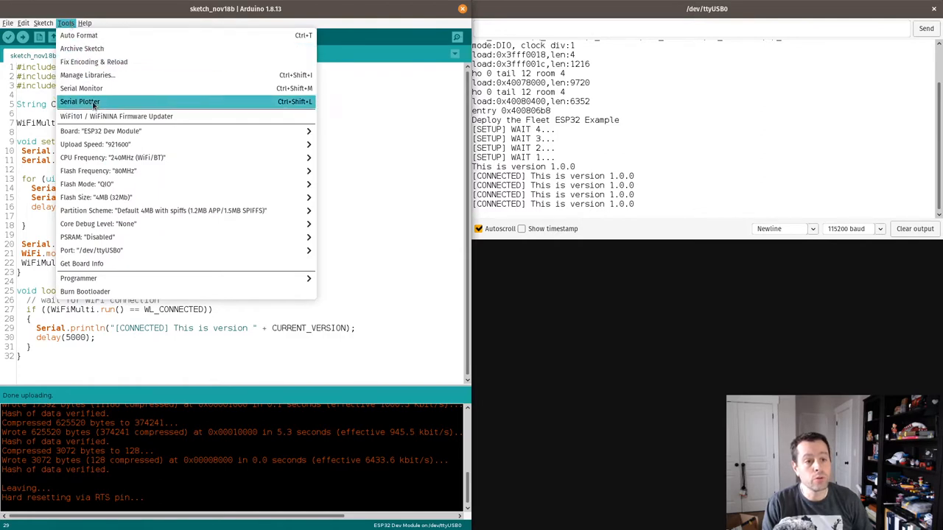
mouse_move(100, 130)
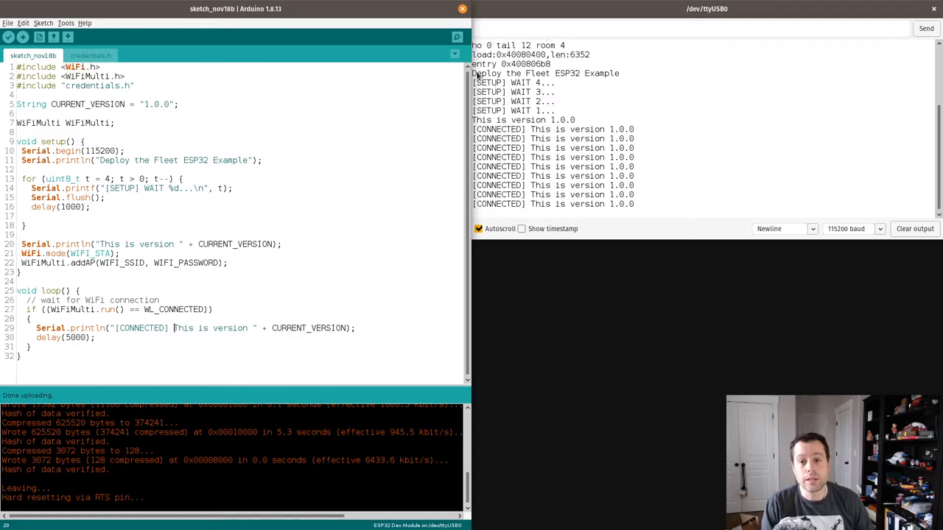
mouse_move(548, 83)
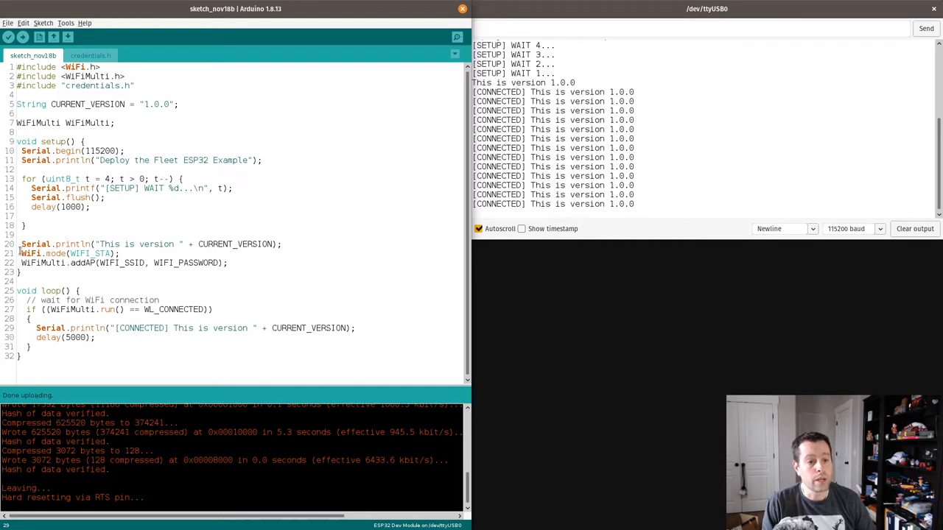
drag(22, 254, 230, 262)
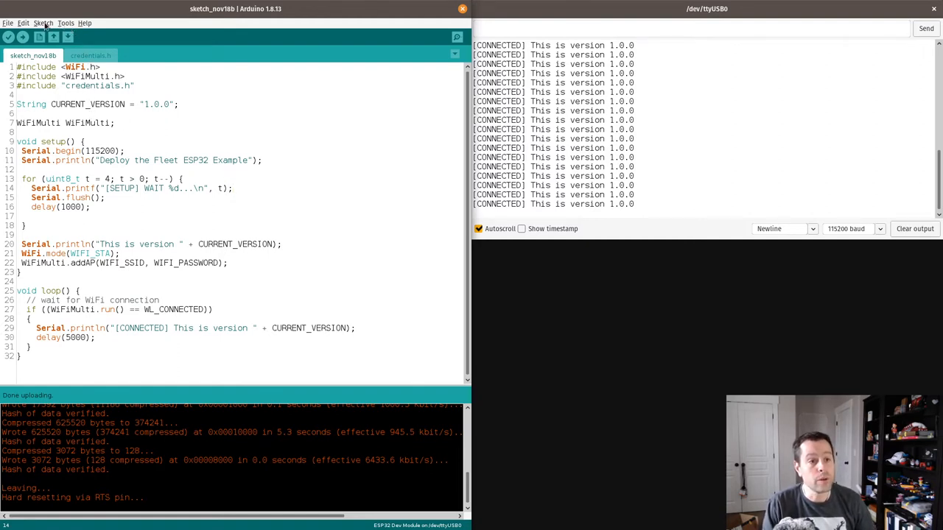
click(43, 23)
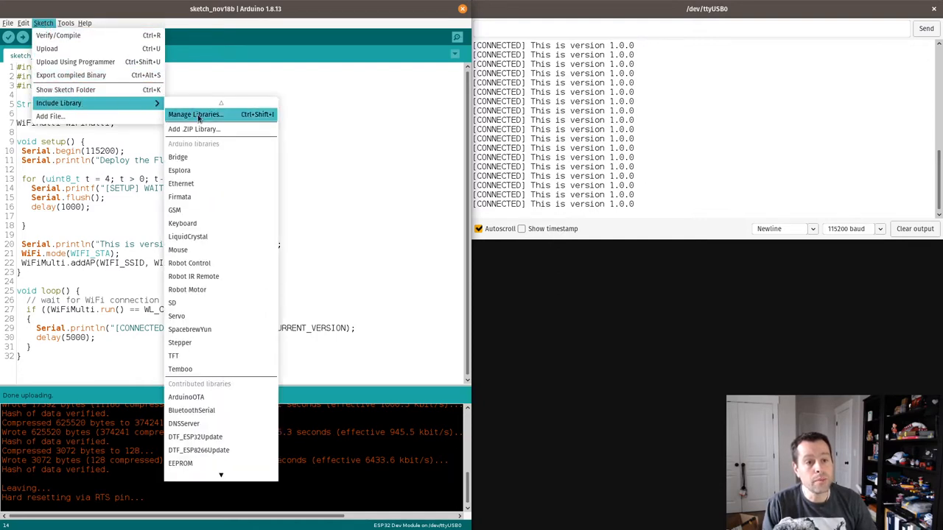
click(195, 115)
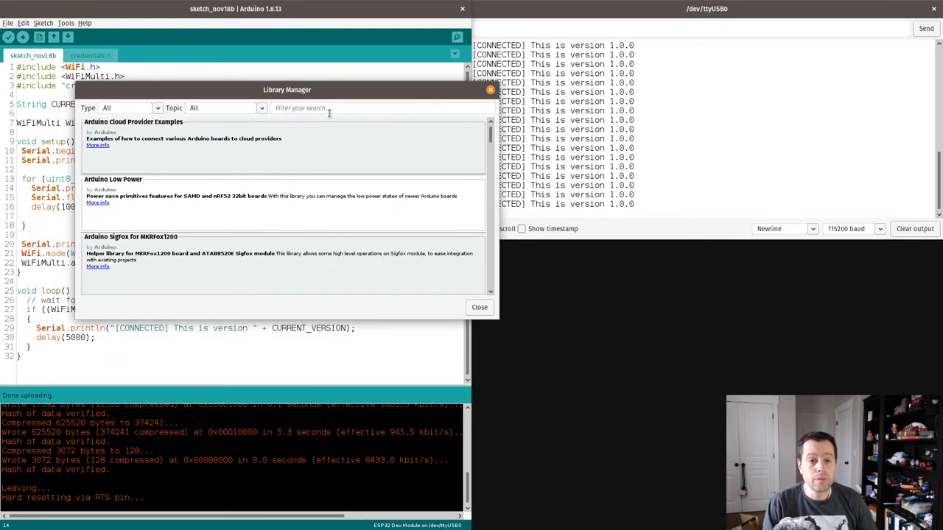
text(DTF)
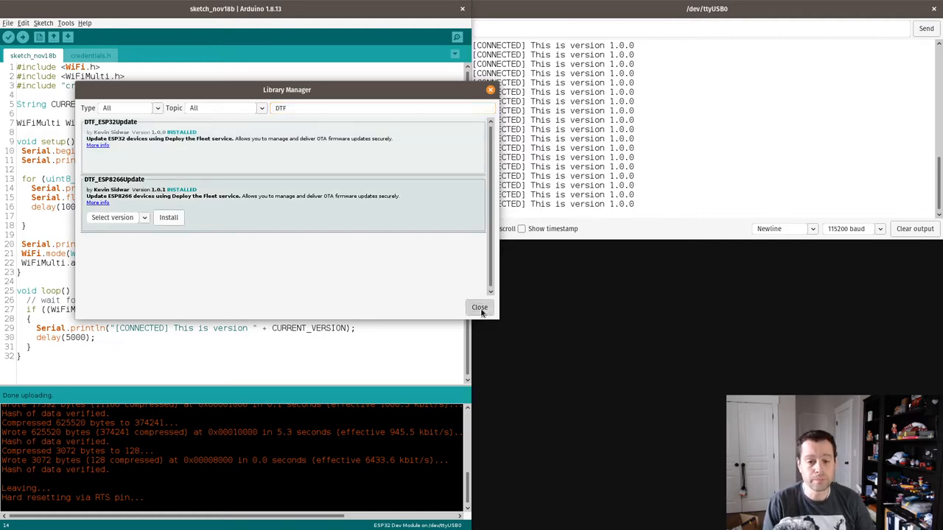
click(479, 308)
text(#)
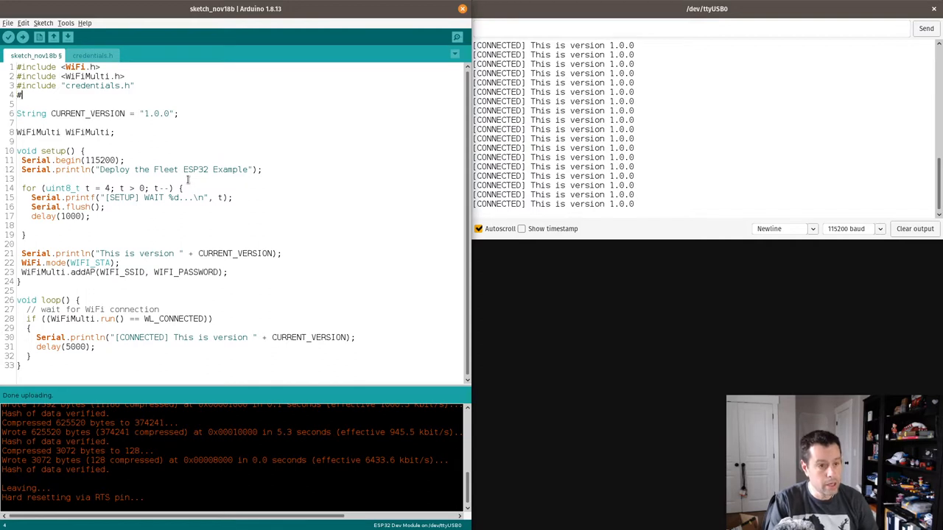
Step: Add #include <DTF_ESP32Update.h> below the other includes
text(include <)
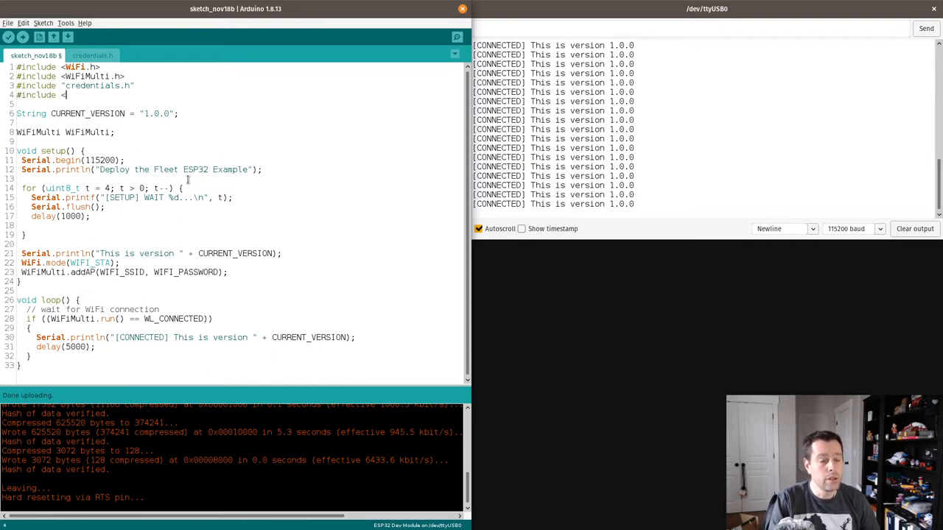
text(DTF_)
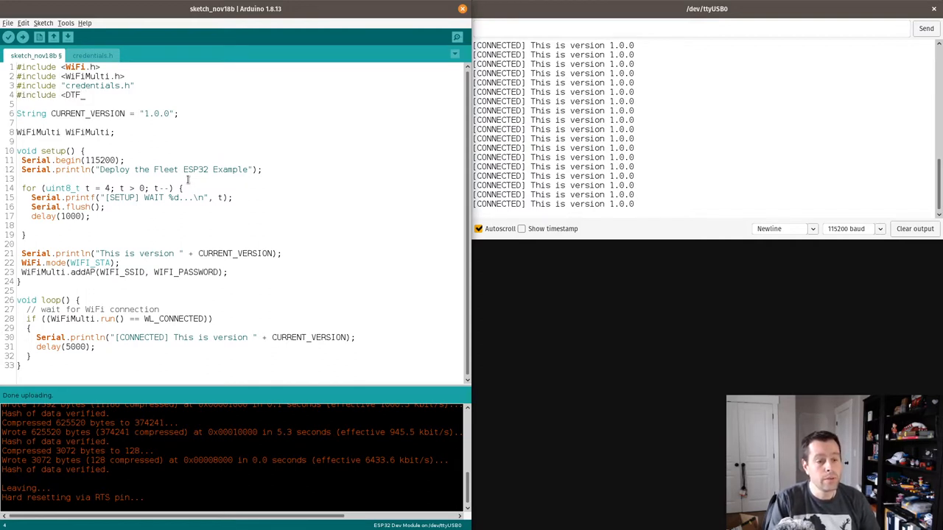
text(ESP)
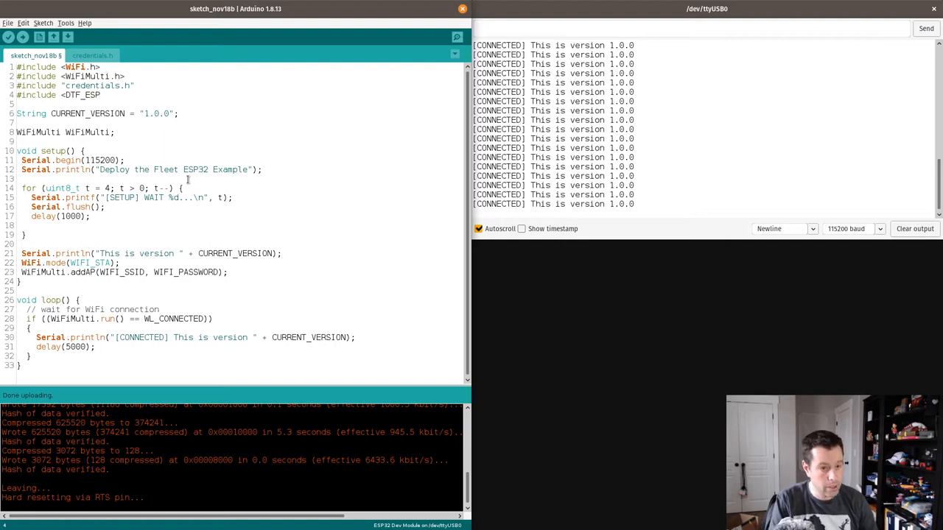
text(Up)
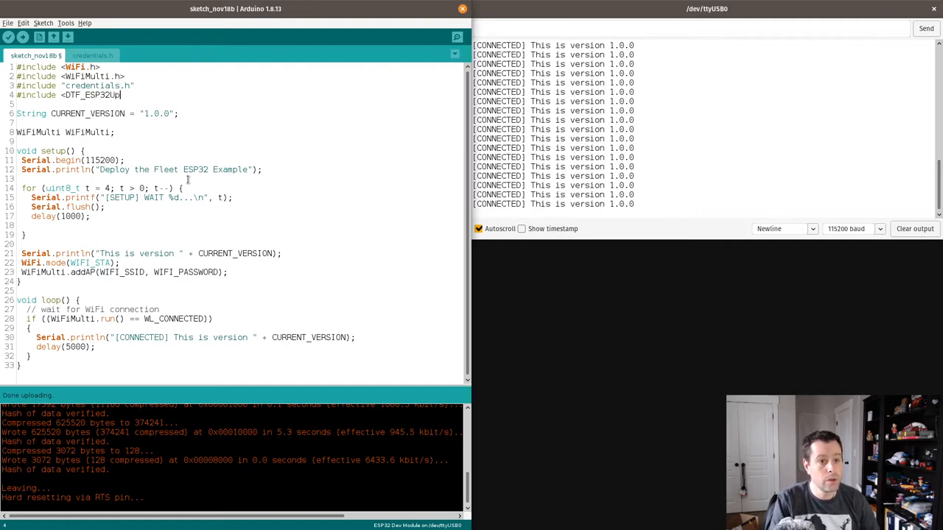
text(date.h>)
text(static bool)
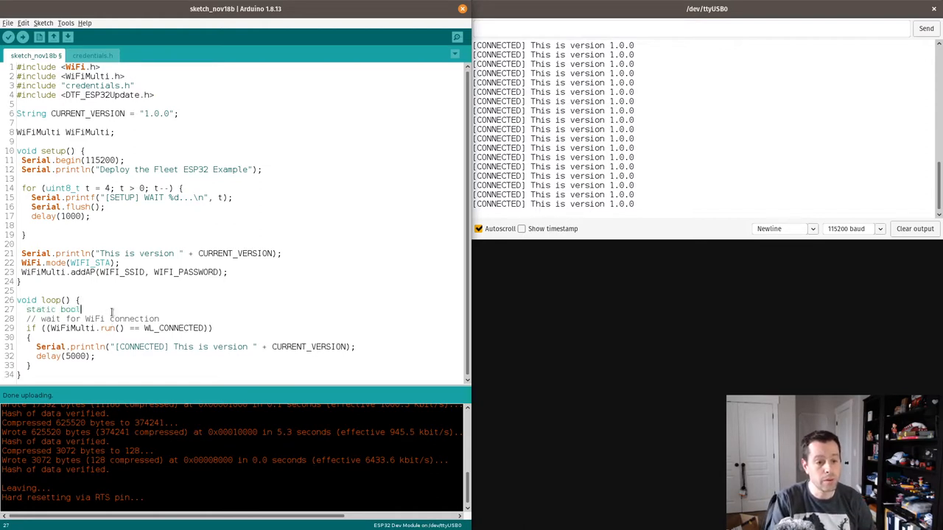
Step: Declare 'static bool checkedForUpdates = false;' at the top of loop()
text(checked)
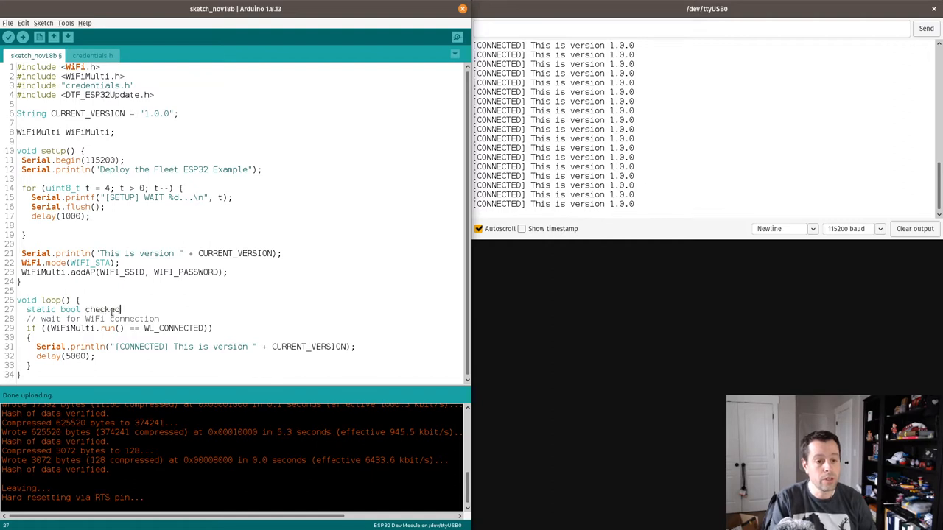
text(ForU)
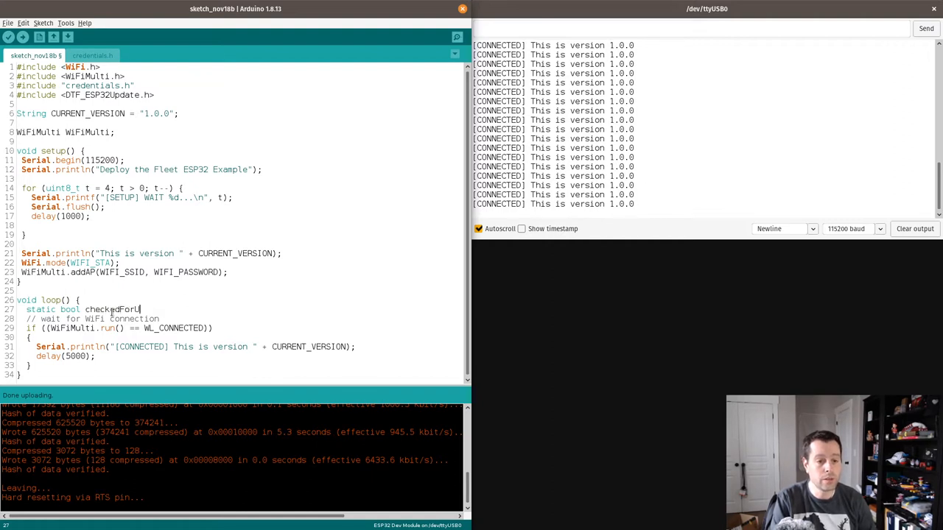
text(= false;)
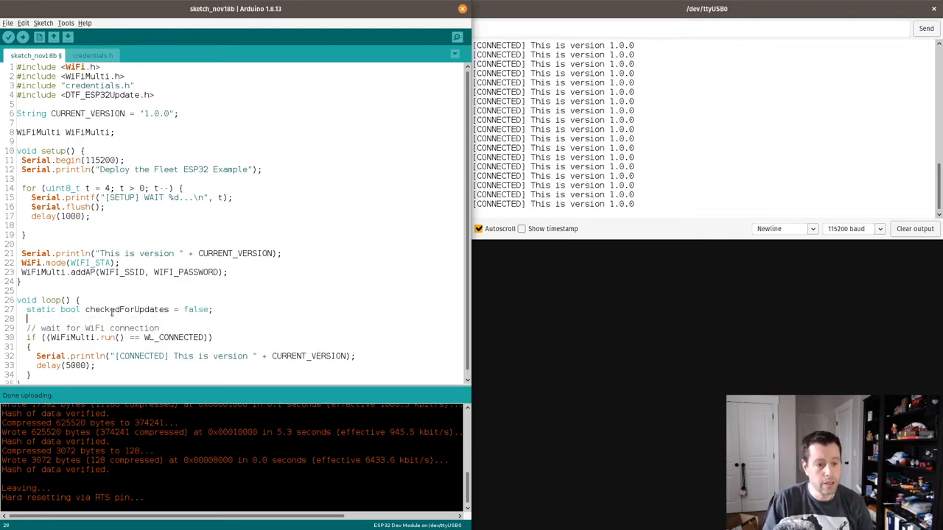
scroll(down, 3)
text(if ()
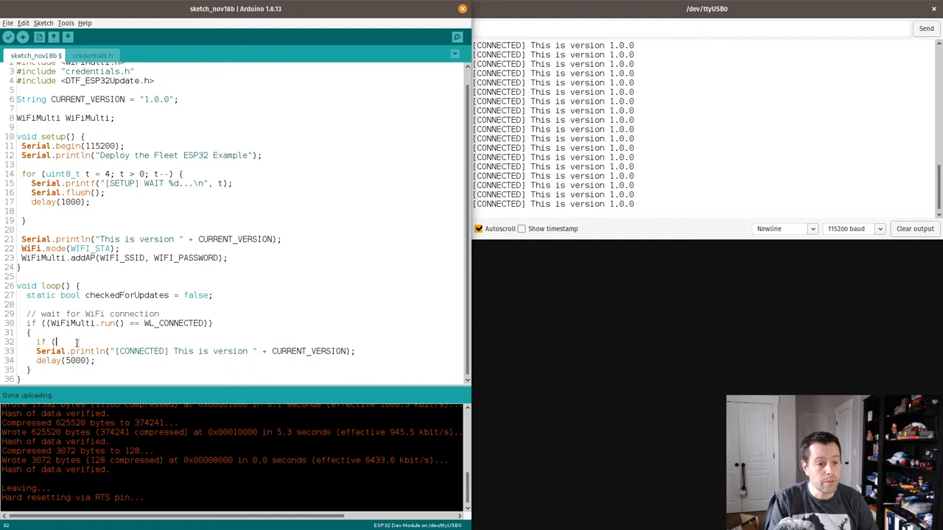
Step: Guard on !checkedForUpdates, set the flag, and start the DTF_ESP32Update::getFirmwareUpdate call
text(!checkedForUpdates))
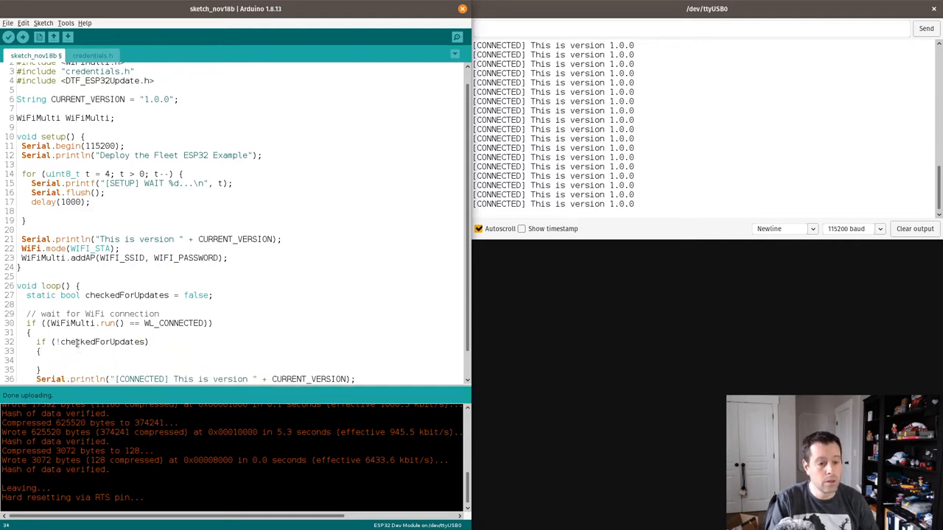
text(checkedFor)
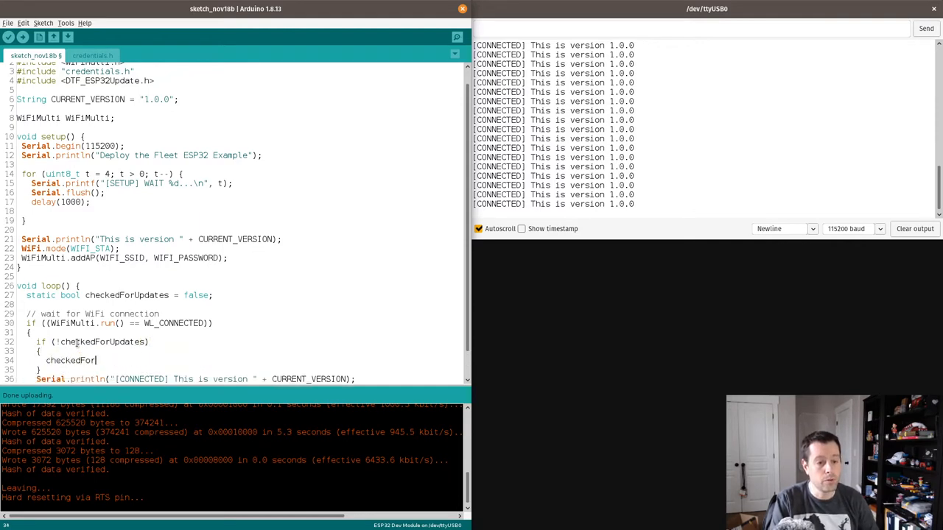
text(Updates = true;)
text(DTF)
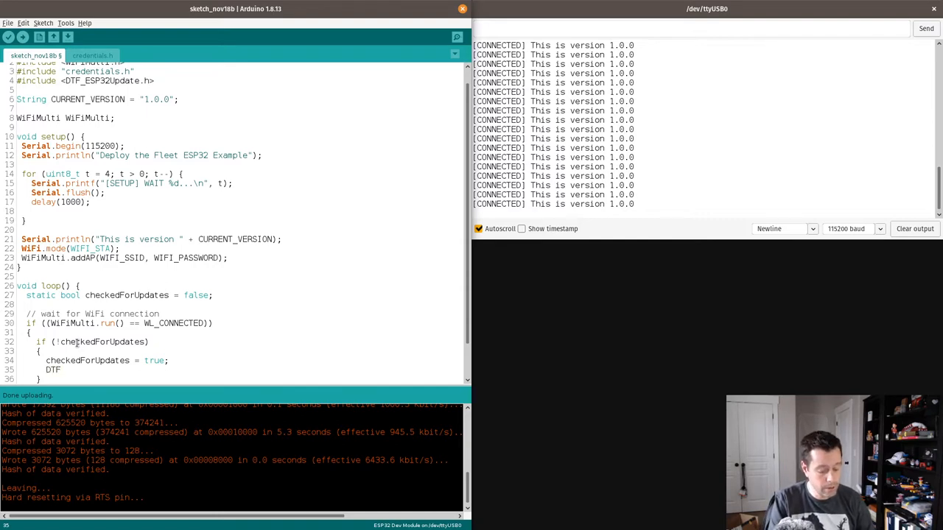
text(_ESP32Update::g)
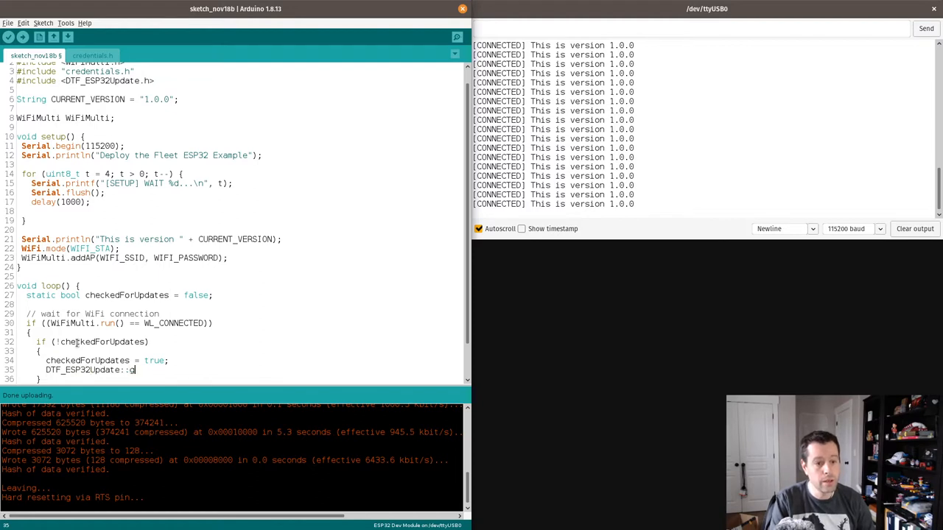
text(etFirmware)
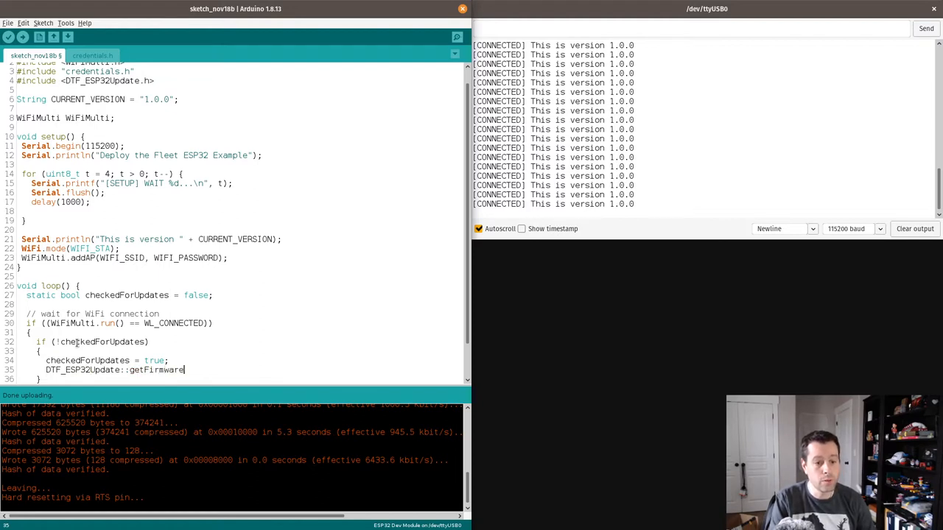
text(Update()
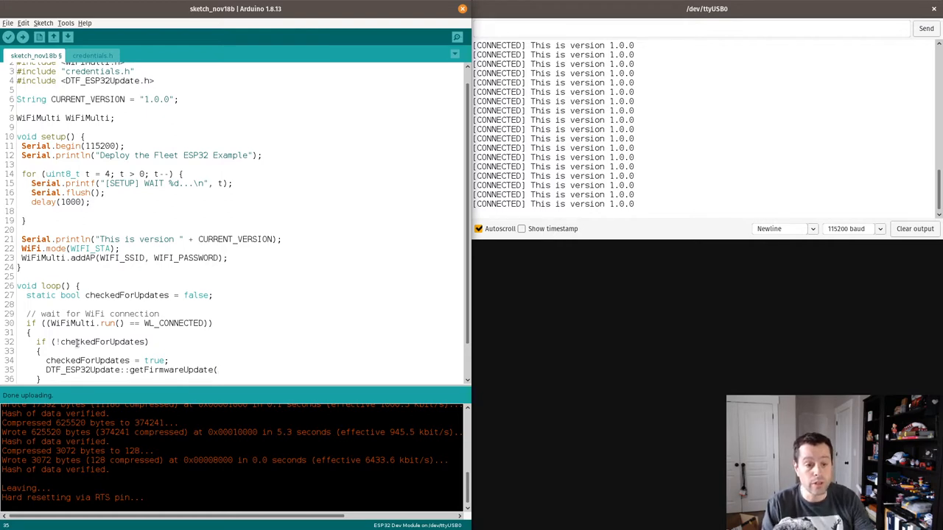
Step: Pass an empty URL string and CURRENT_VERSION.c_str() as the call's arguments
text("")
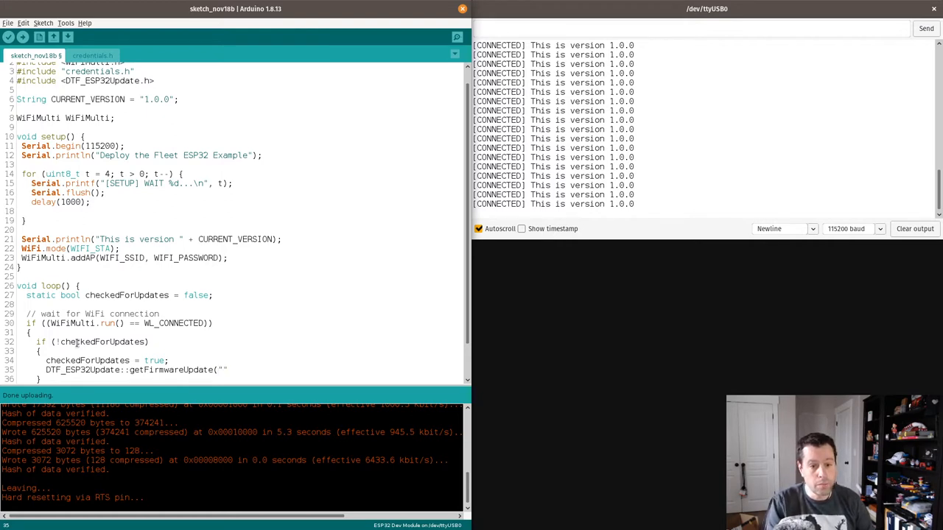
text(,)
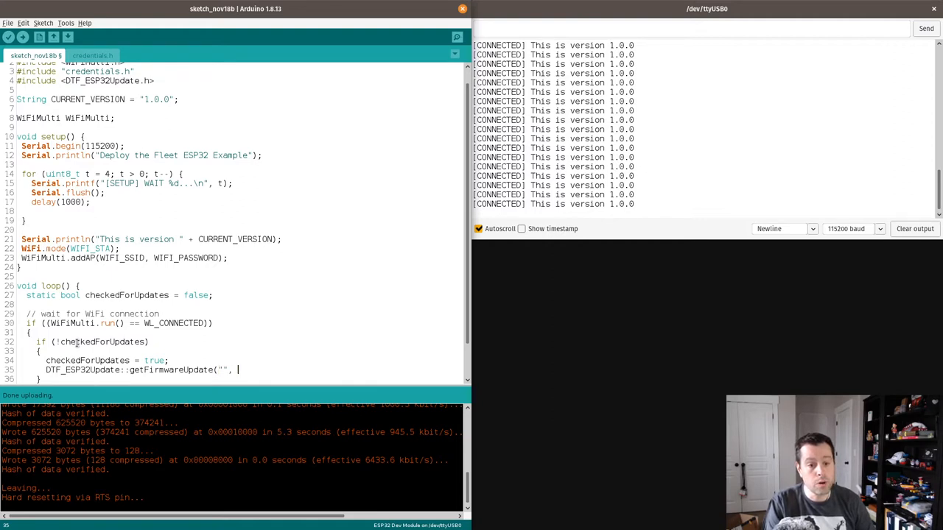
text(CURRENT)
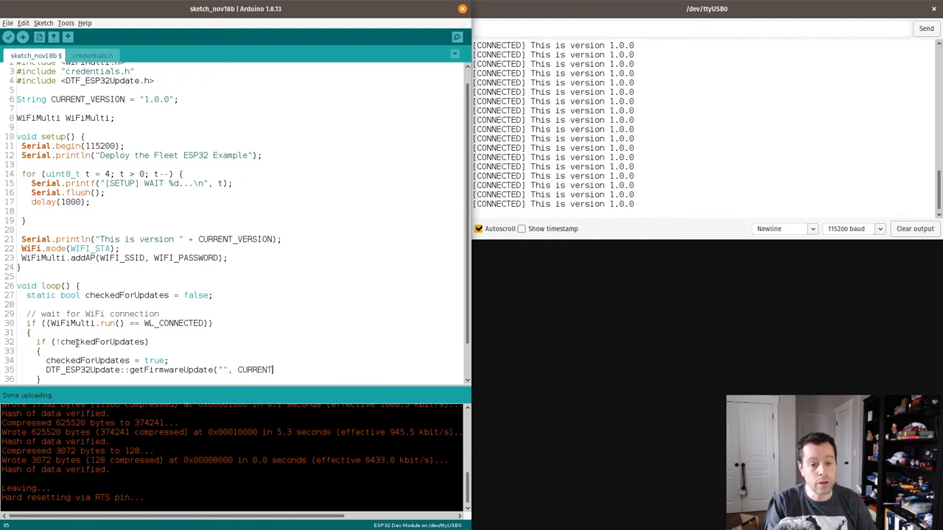
text(_VERSION.)
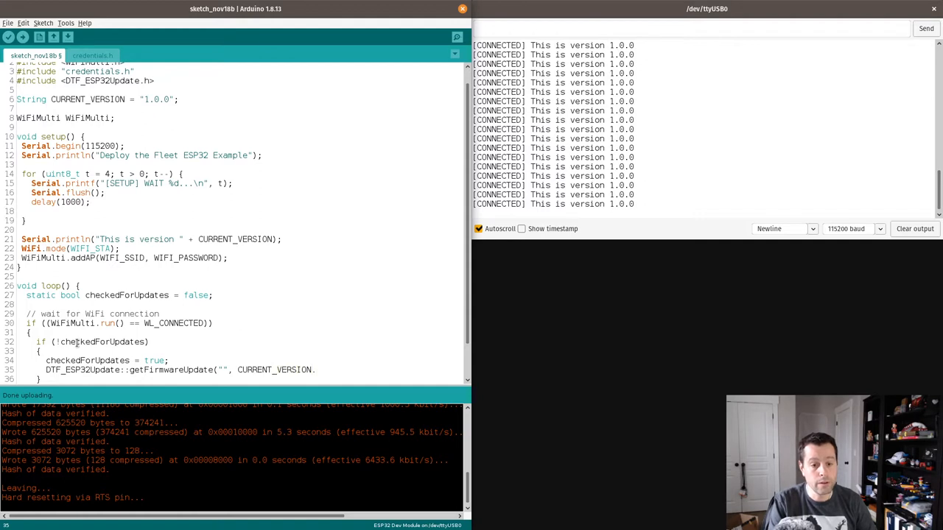
text(.c_str())
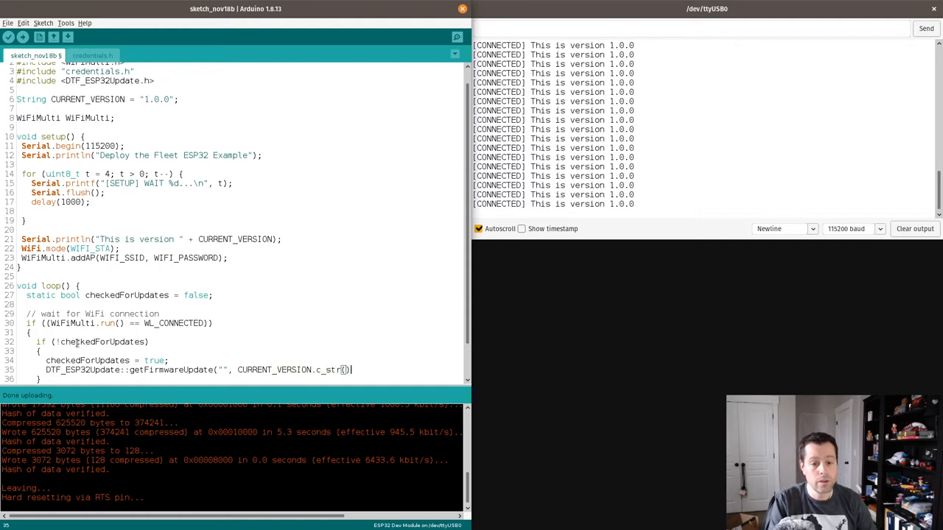
text();)
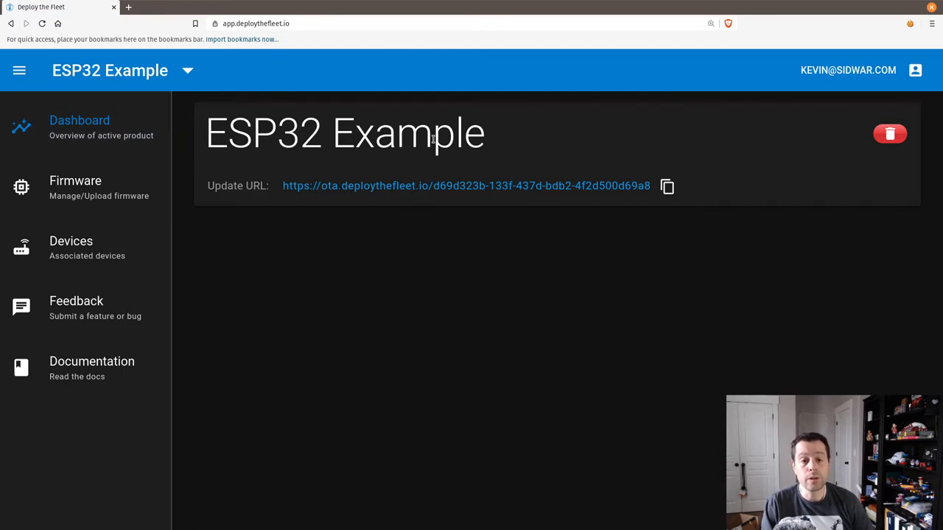
mouse_move(291, 318)
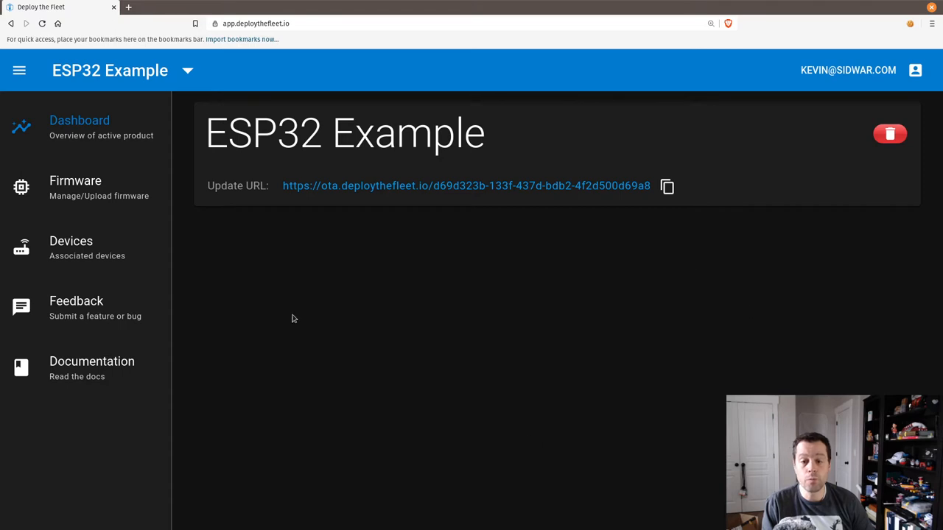
mouse_move(404, 440)
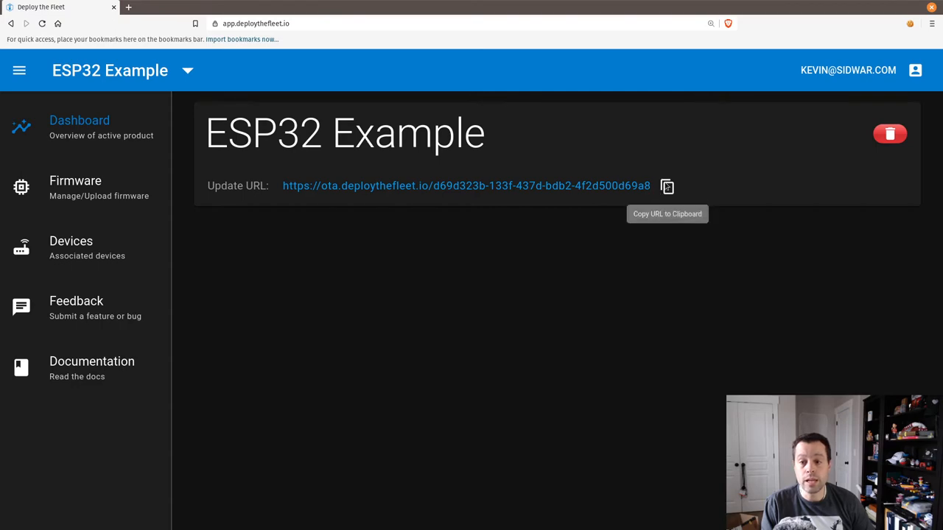
Step: Copy the ESP32 Example product's update URL from the dashboard
click(666, 185)
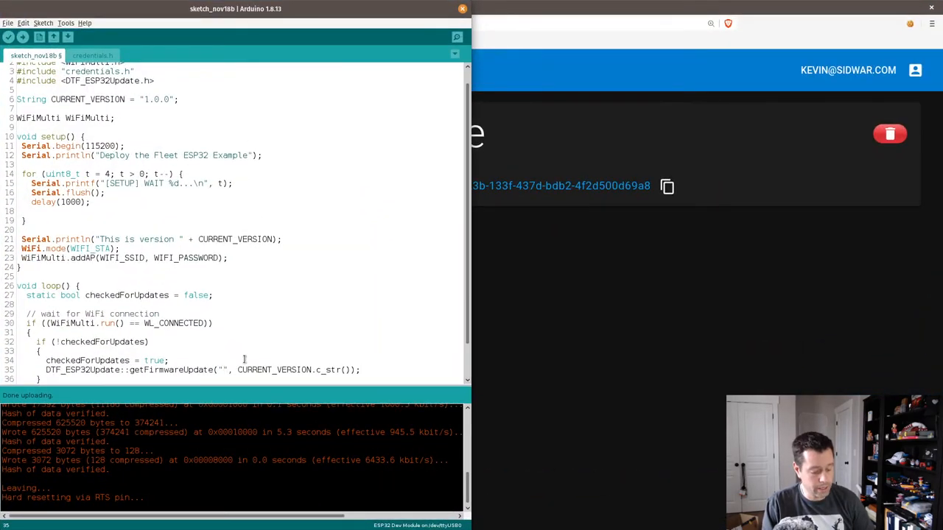
Step: Paste the update URL as getFirmwareUpdate's first argument and compile the sketch
scroll(right, 3)
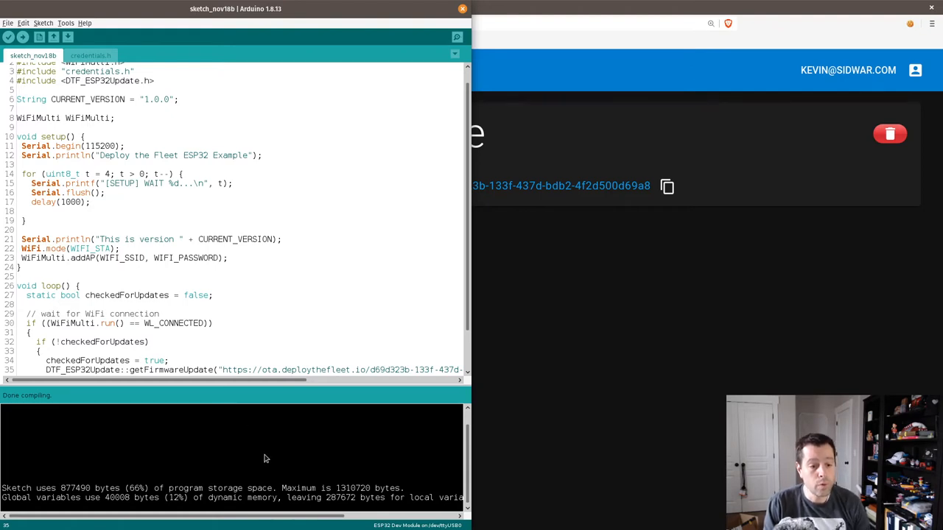
mouse_move(273, 460)
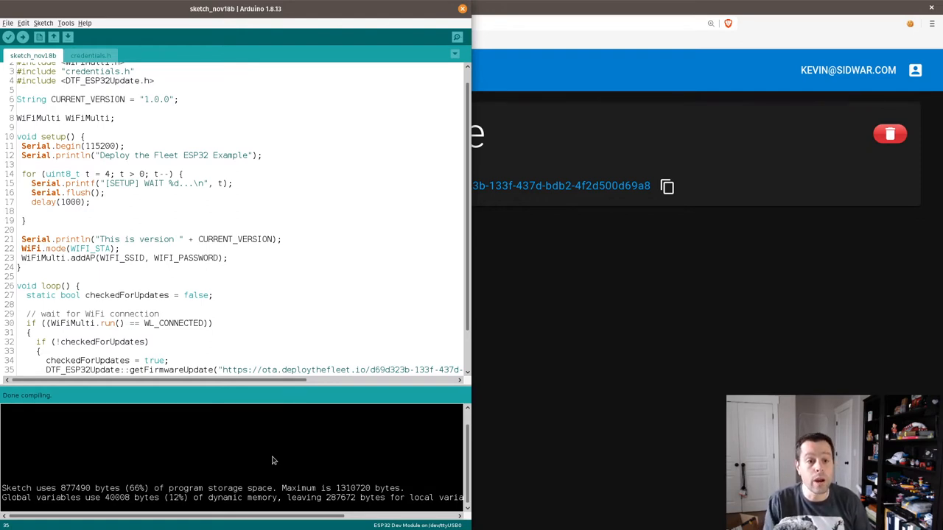
Step: Export the compiled sketch as a binary via Sketch > Export compiled Binary
scroll(down, 3)
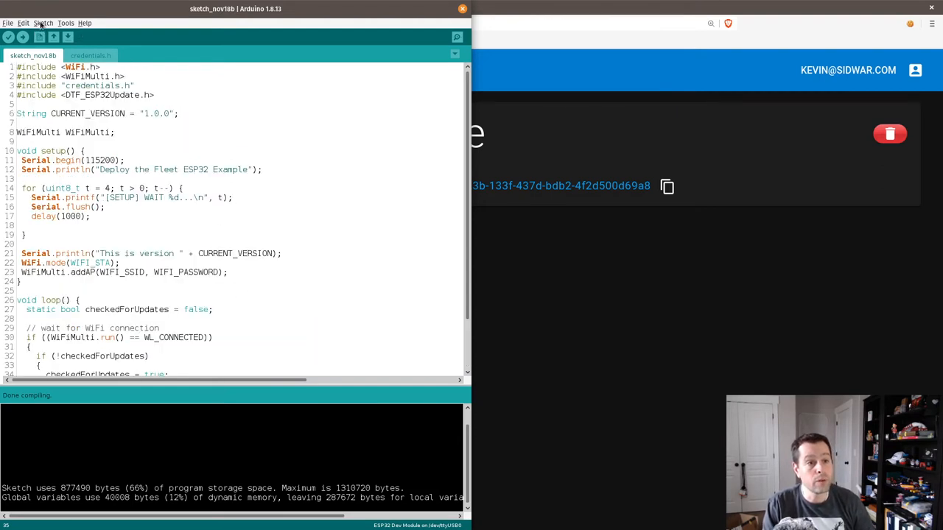
click(42, 24)
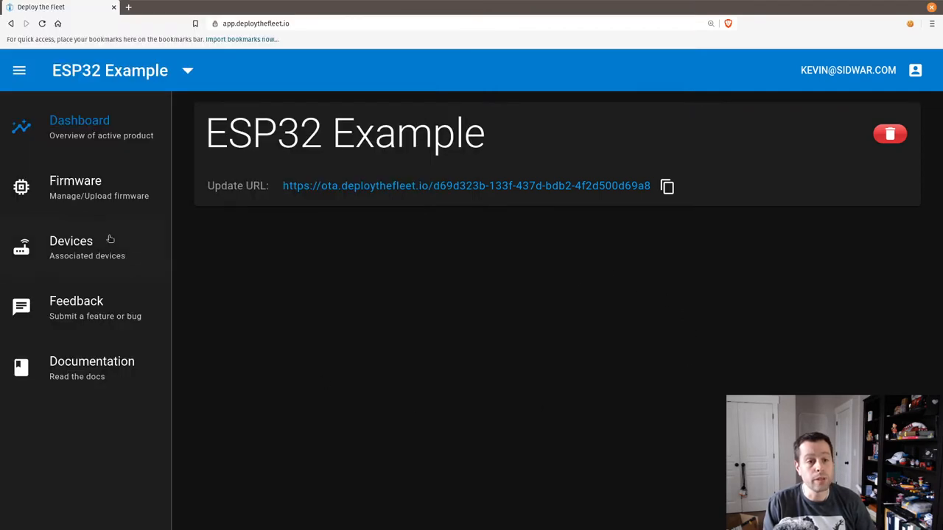
Step: Start a new firmware upload on the Firmware page and choose the exported .bin file
click(75, 179)
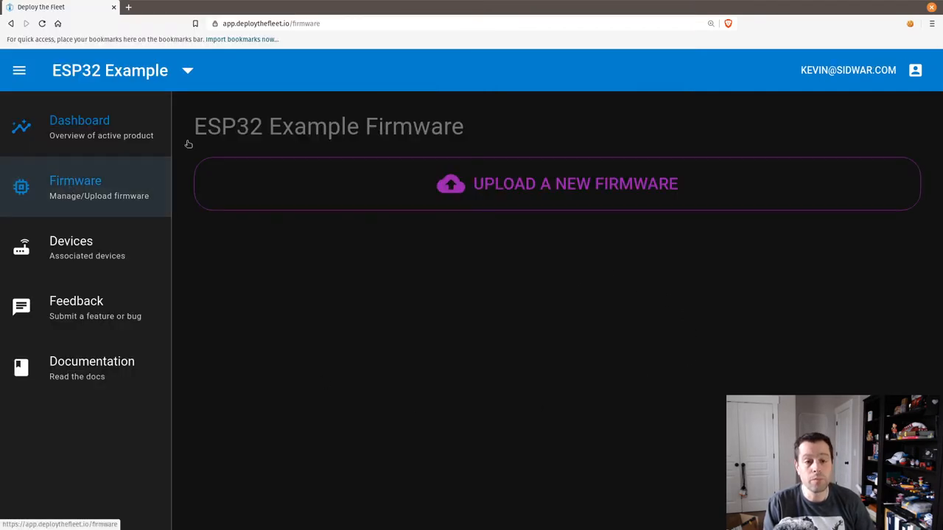
click(574, 182)
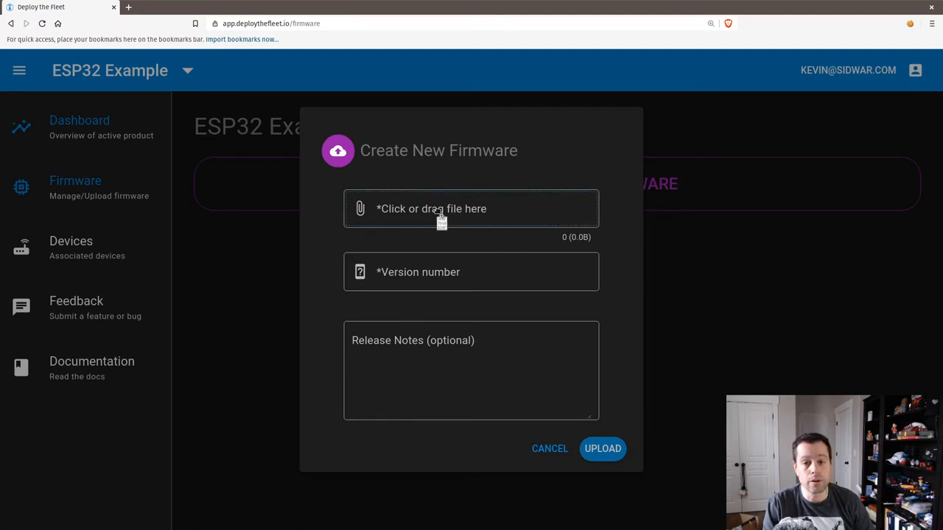
click(472, 209)
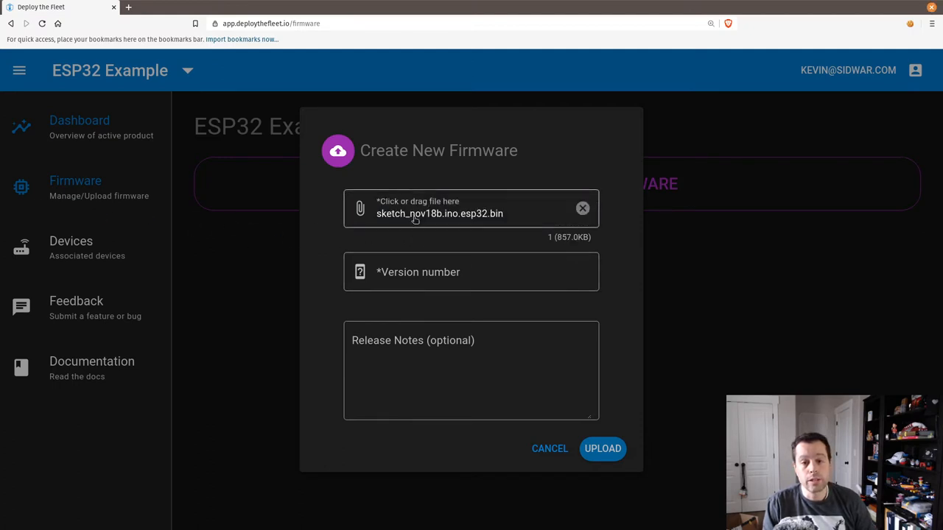
mouse_move(461, 215)
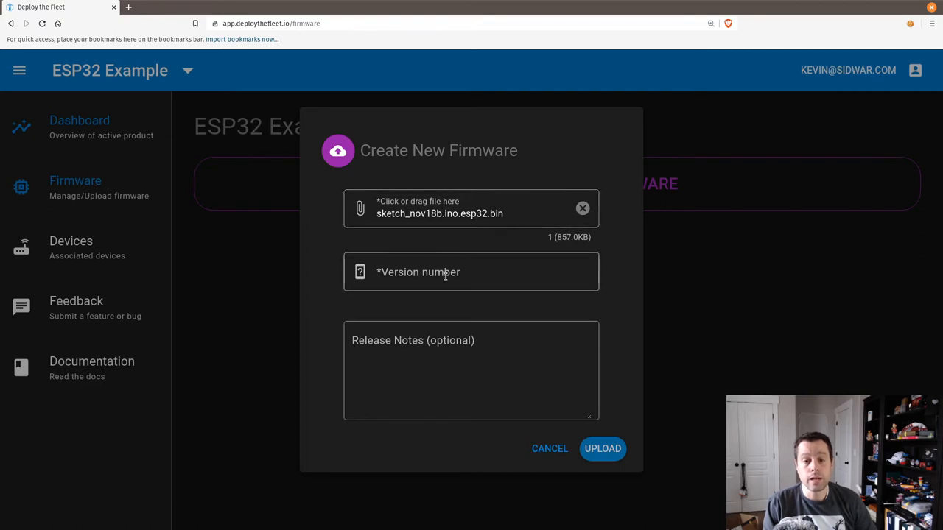
Step: Enter version 1.0.0 with notes 'This is version 1.0.0' and upload it
text(1)
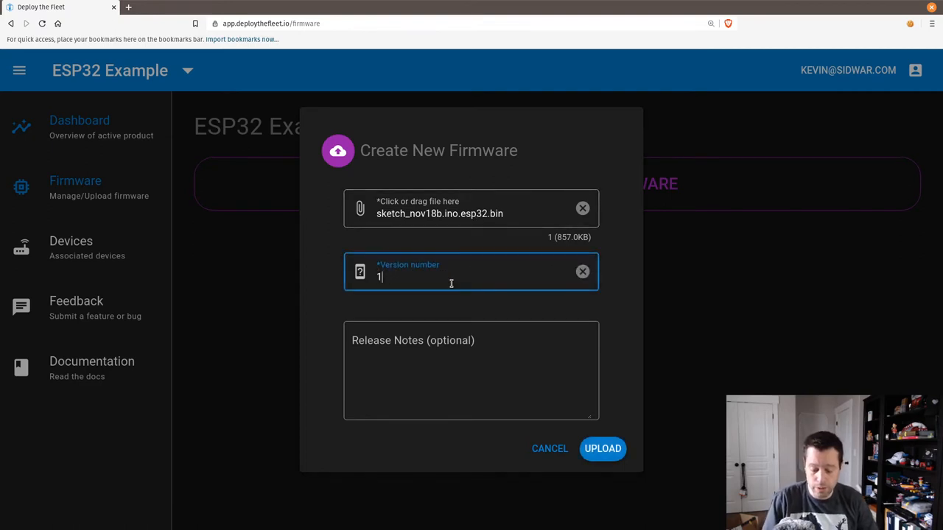
text(.0.0)
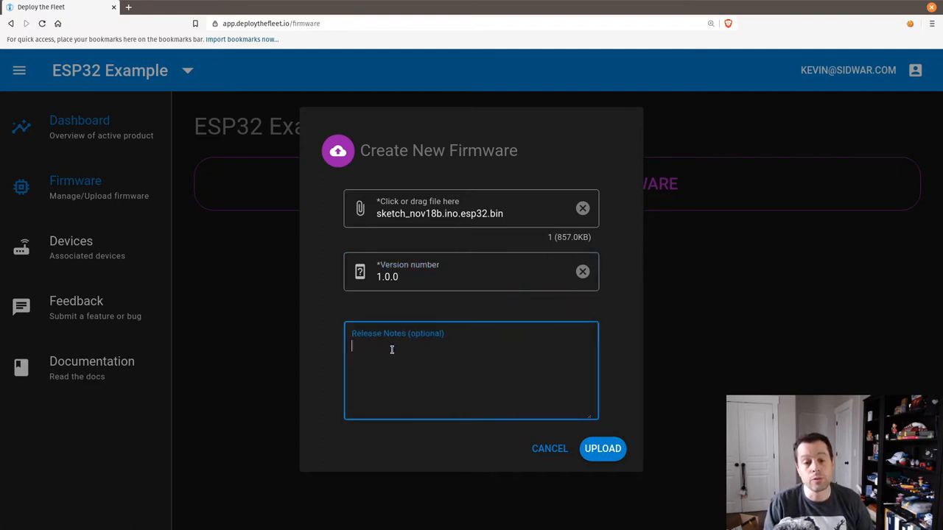
text(This)
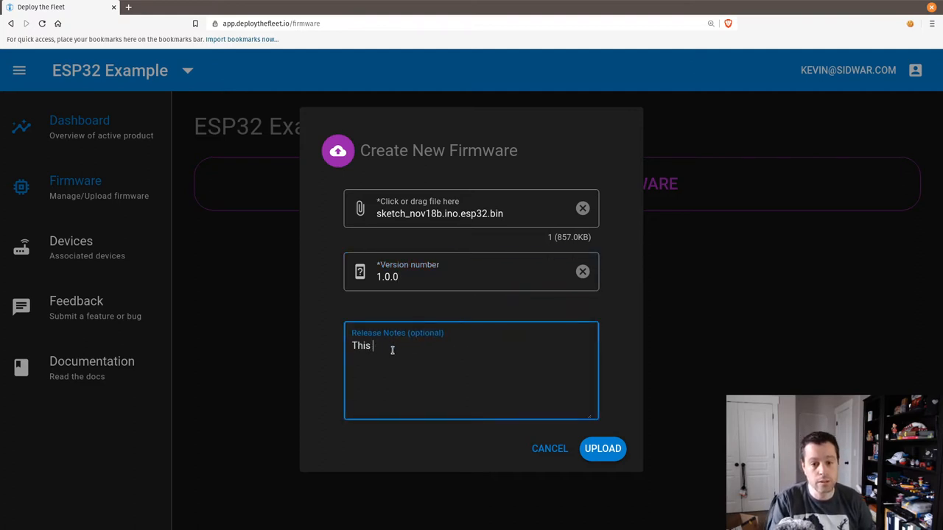
text(is version 1.0.0)
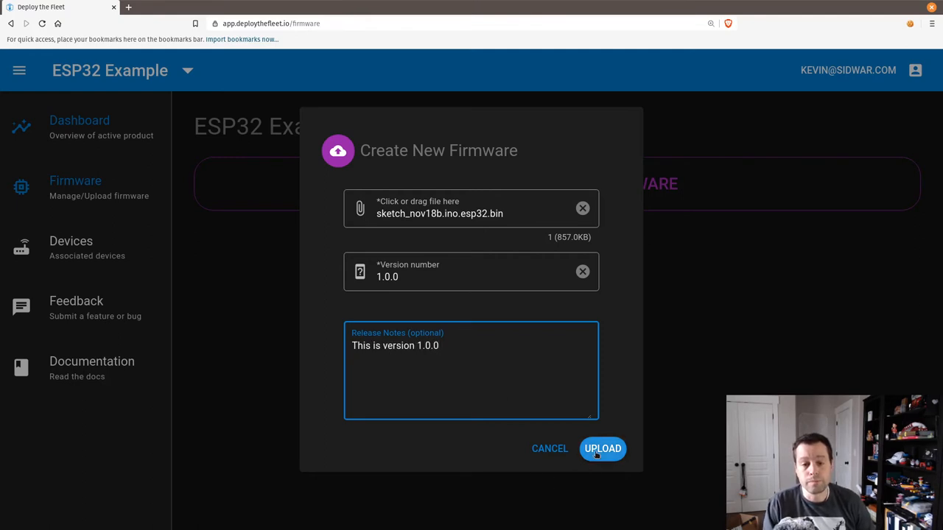
click(602, 448)
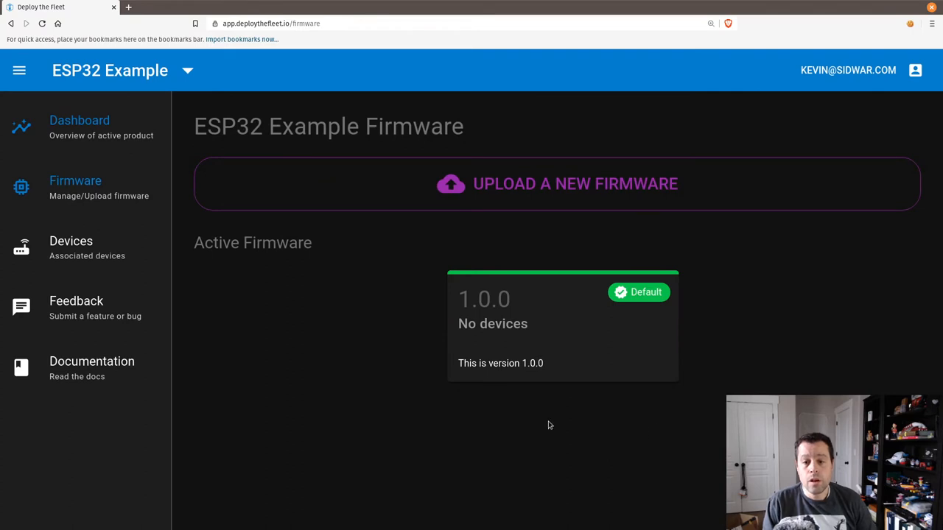
mouse_move(638, 292)
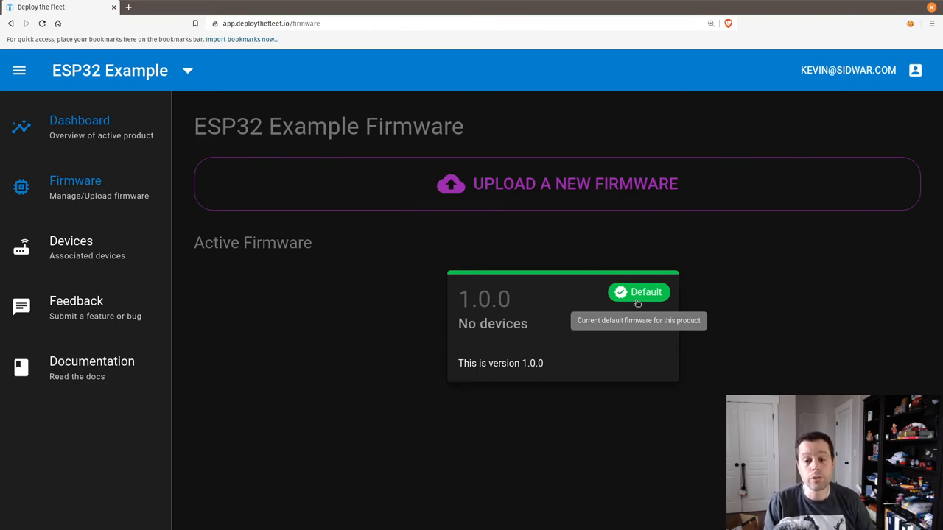
mouse_move(531, 329)
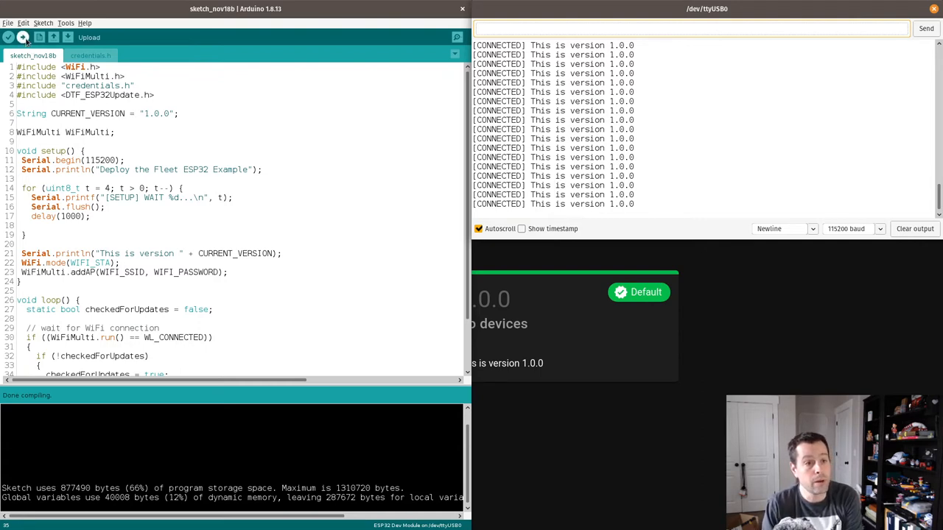
Step: Flash the sketch onto the ESP32 and watch it report version 1.0.0
click(9, 36)
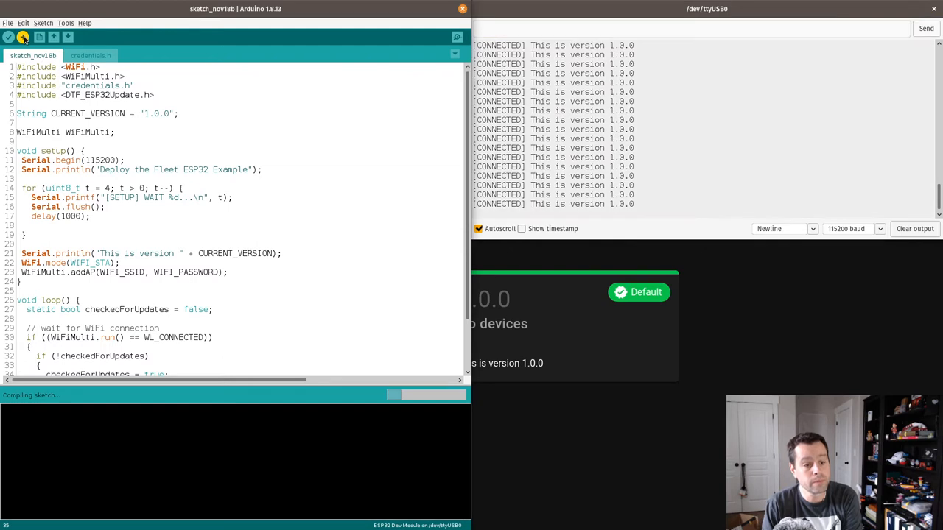
mouse_move(308, 444)
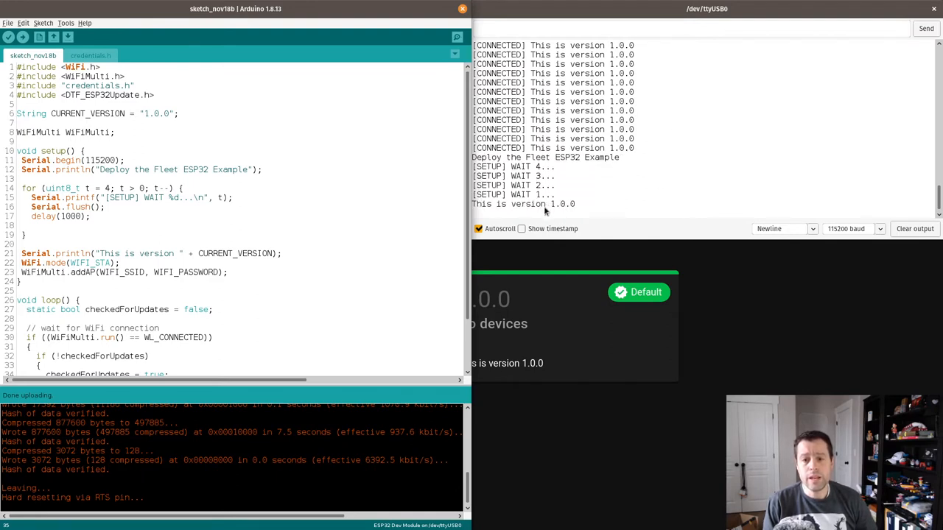
mouse_move(610, 209)
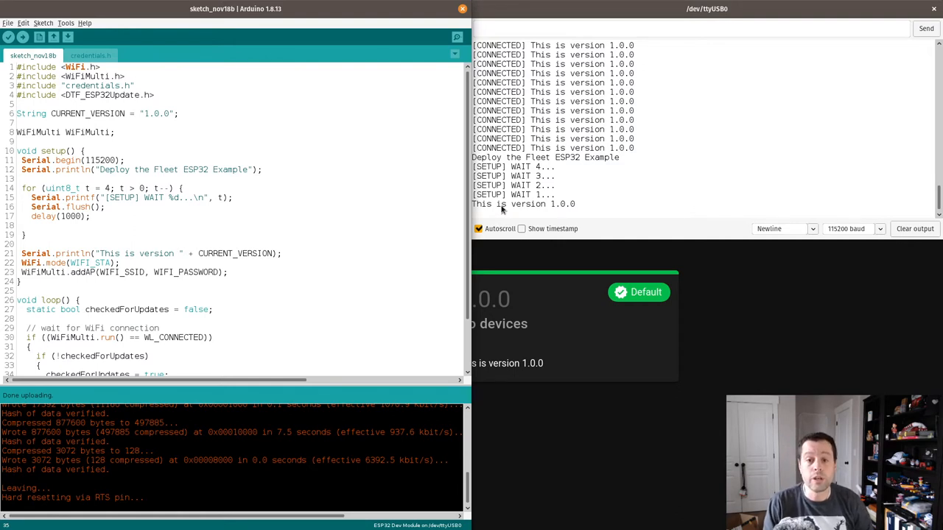
mouse_move(512, 205)
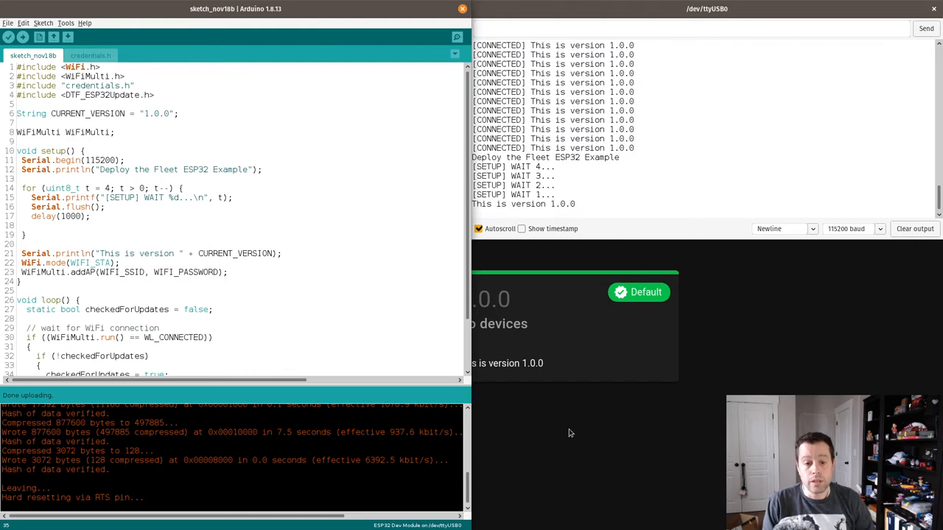
mouse_move(554, 436)
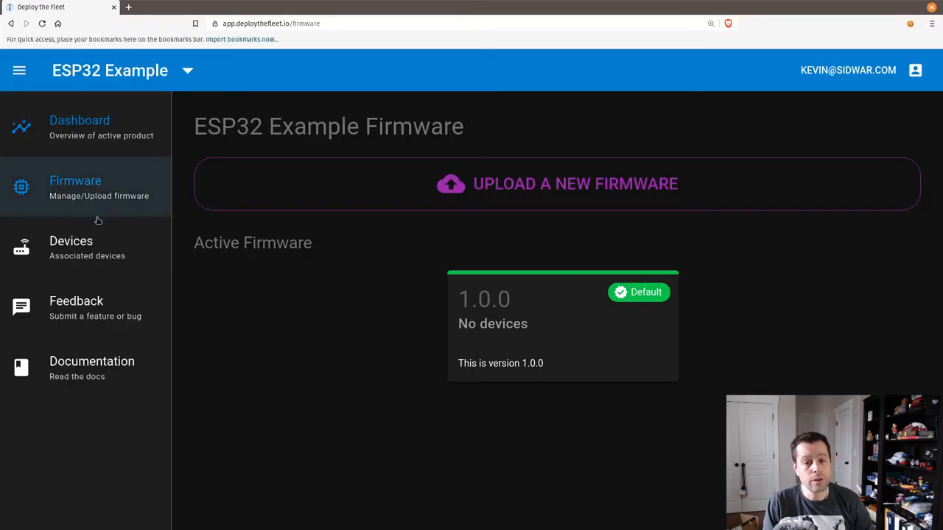
Step: Watch the ESP32 reboot in the Serial Monitor and reload the Devices list
click(70, 242)
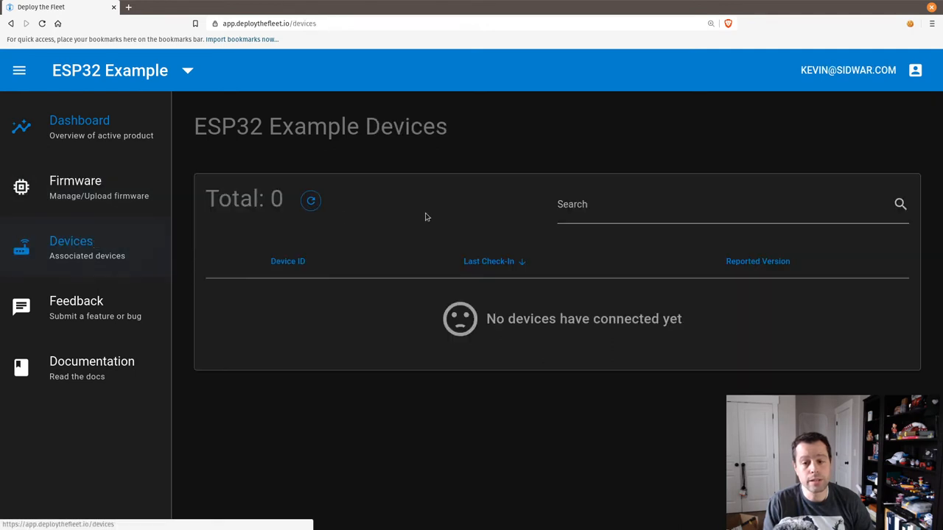
mouse_move(323, 310)
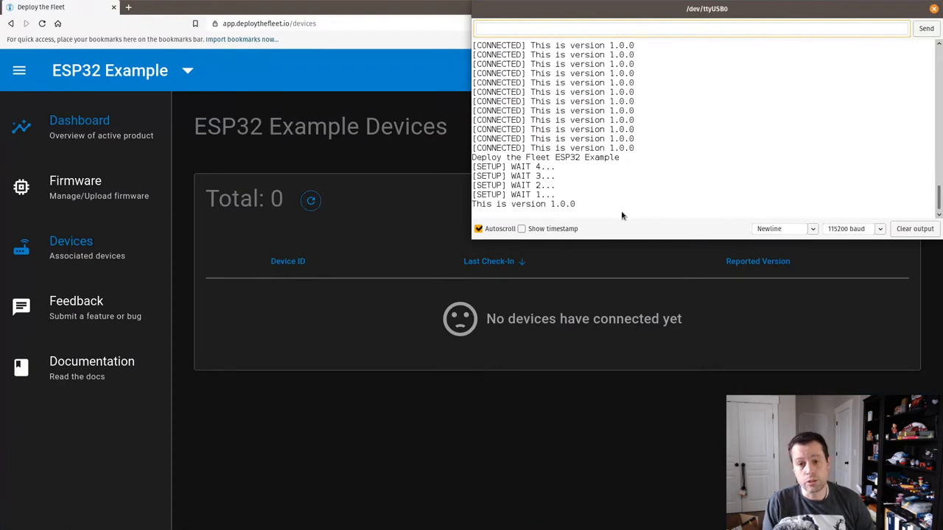
mouse_move(544, 233)
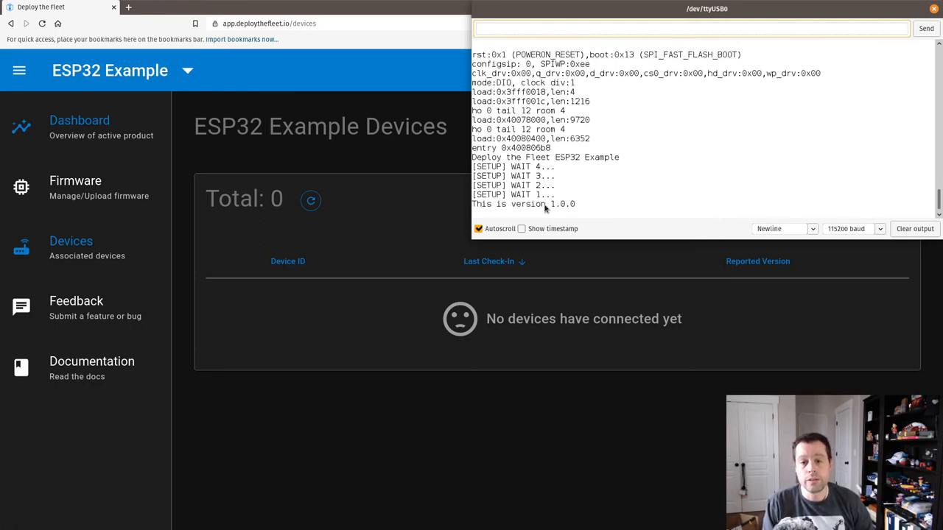
click(692, 28)
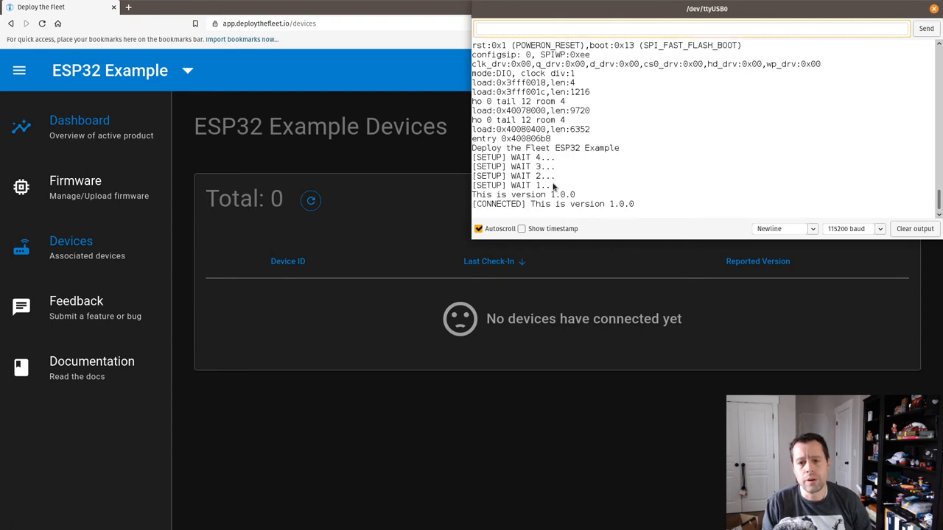
mouse_move(524, 213)
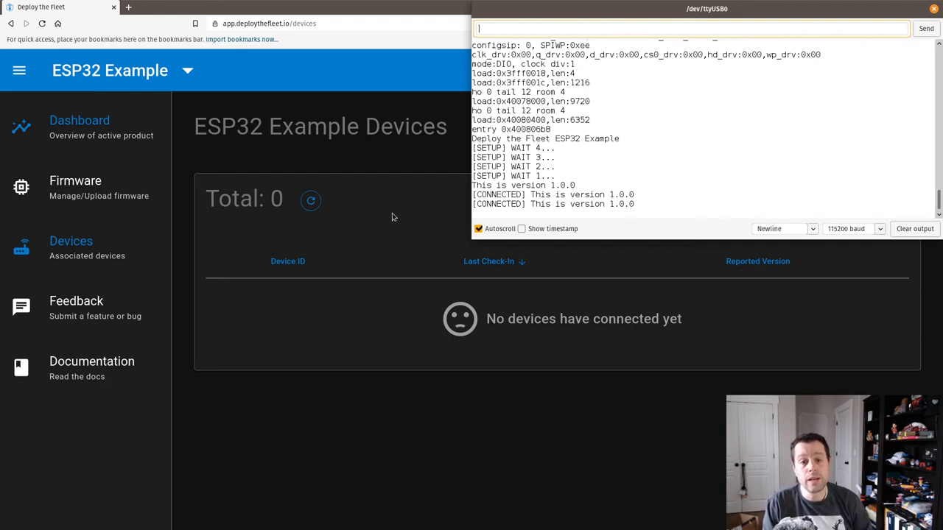
click(309, 200)
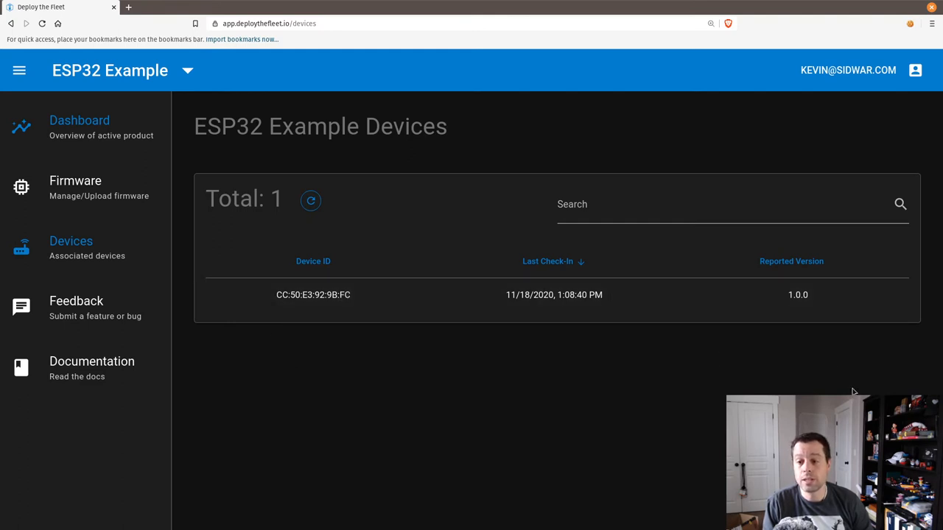
mouse_move(802, 315)
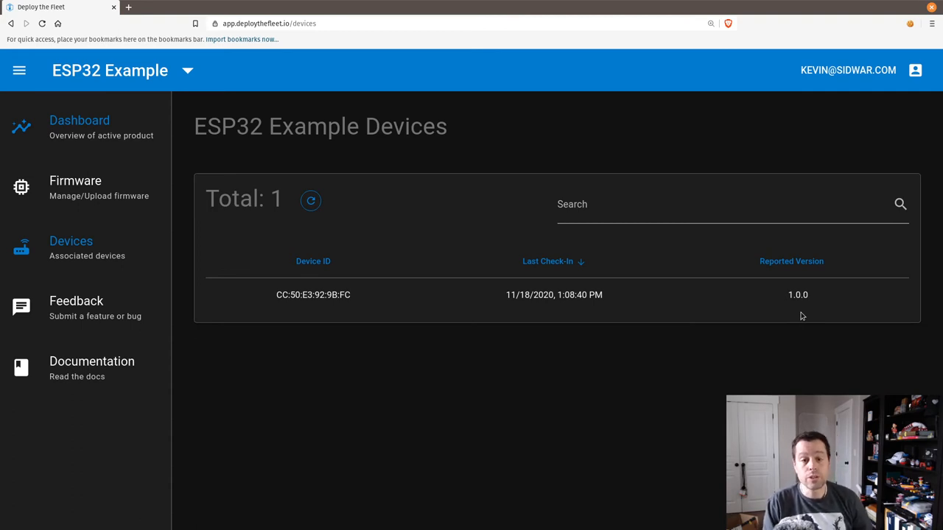
mouse_move(799, 333)
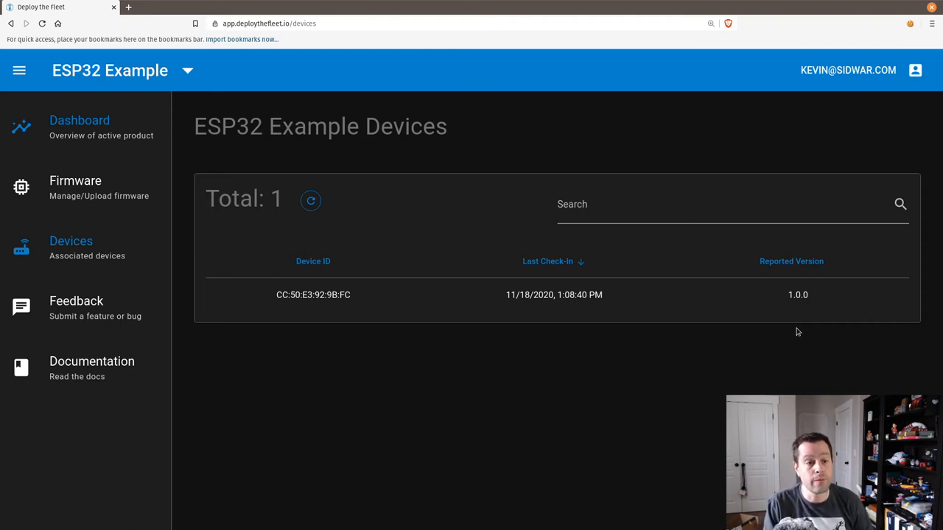
Step: Refresh the Devices page to show the ESP32 reporting version 1.0.0
click(75, 188)
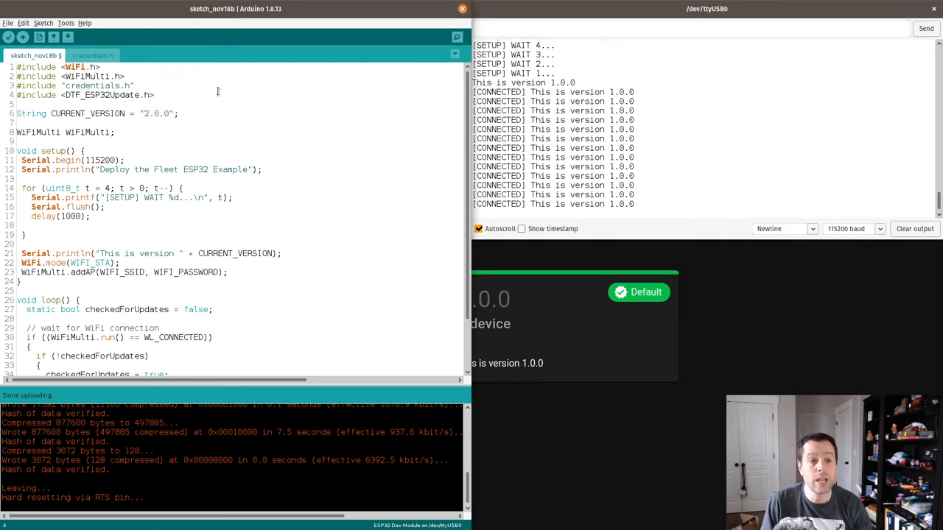
Step: Save the sketch at version 2.0.0, compile it, and export the compiled binary
key(ctrl+s)
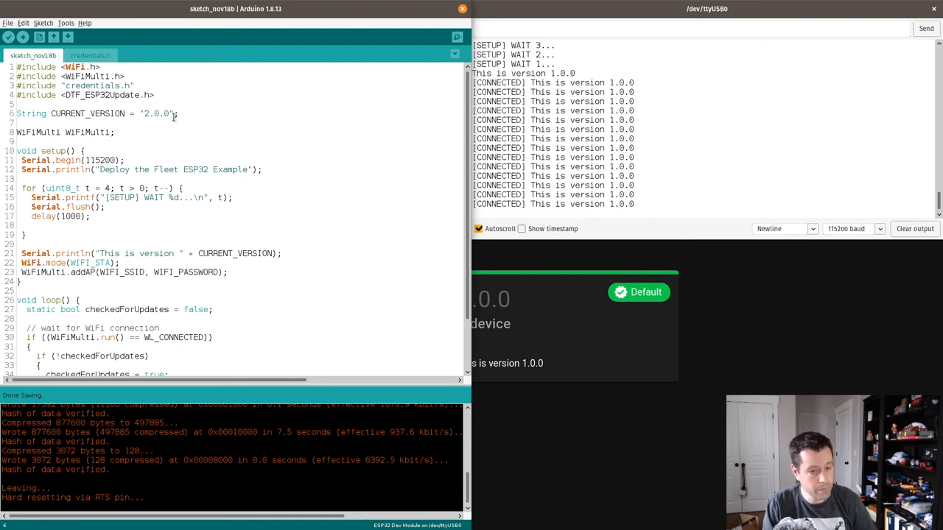
scroll(down, 3)
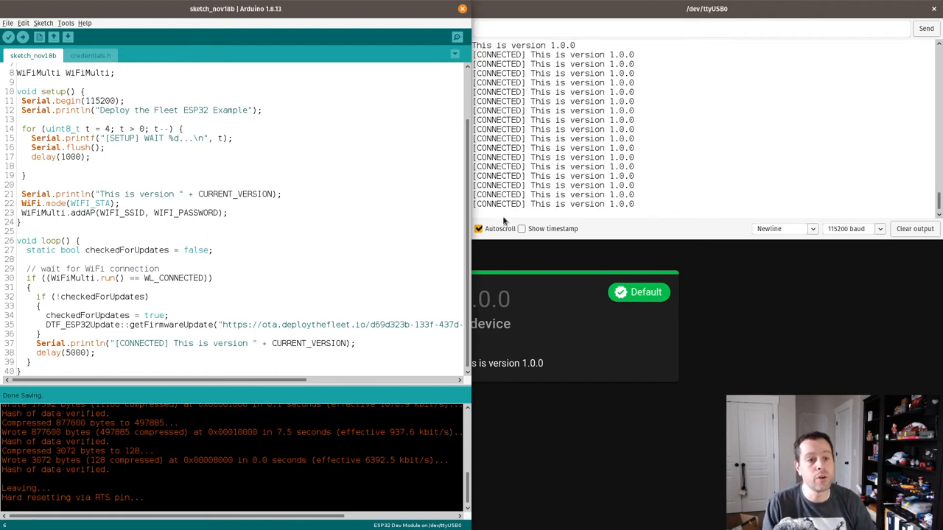
mouse_move(9, 38)
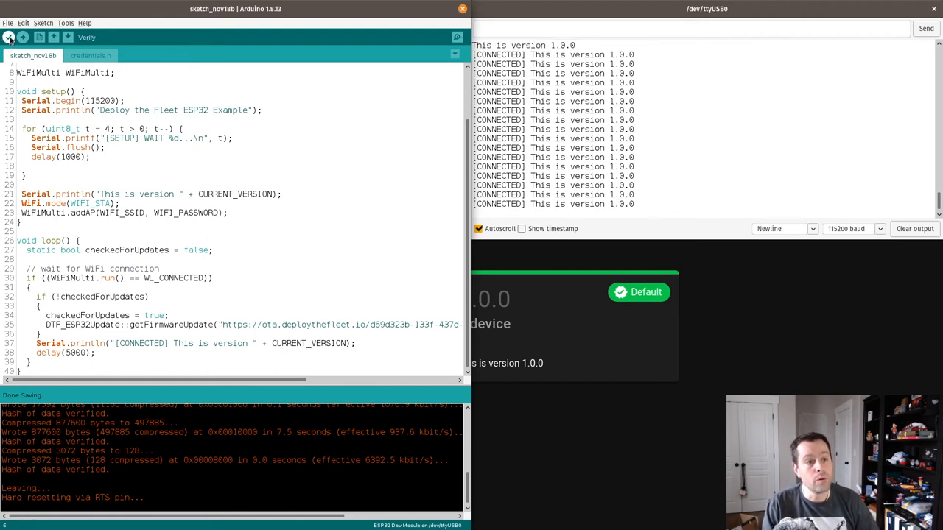
click(9, 36)
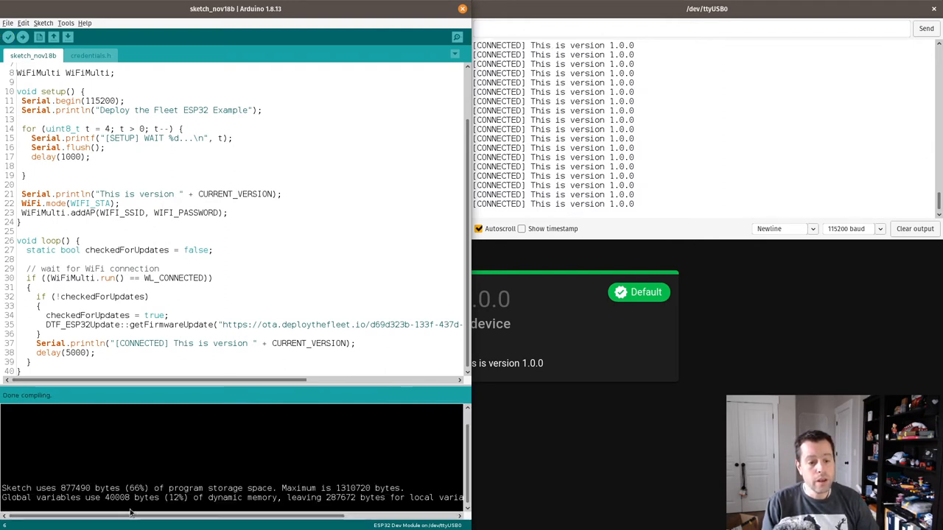
click(42, 24)
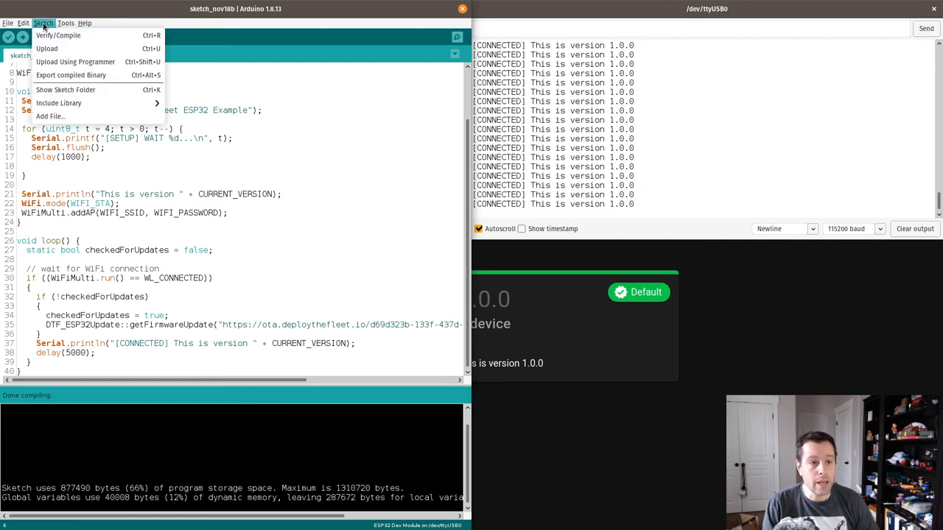
mouse_move(70, 73)
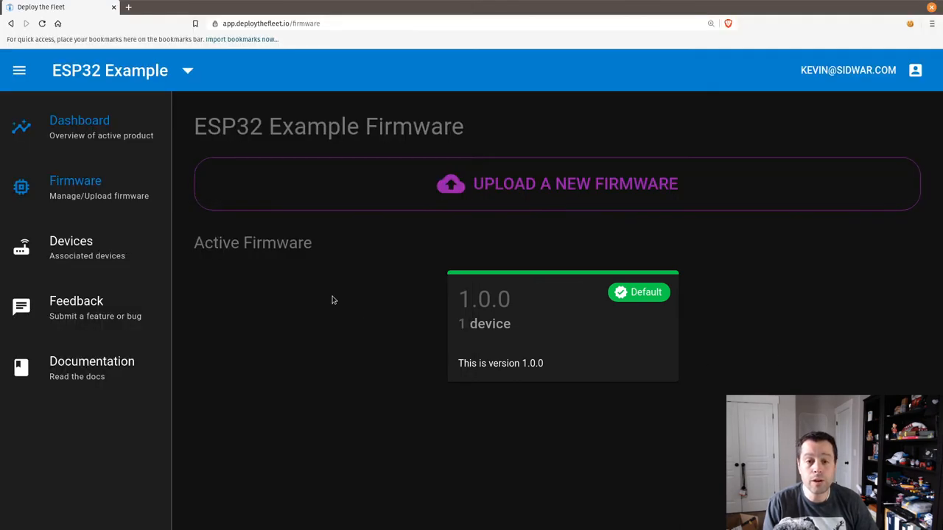
Step: Start a new firmware upload with version 2.0.0 marked as product default
click(574, 183)
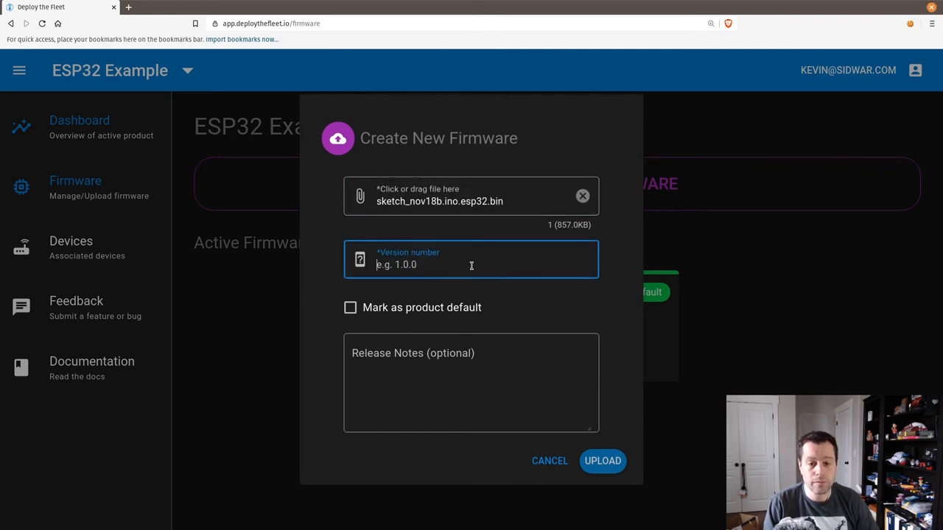
text(2.0.0)
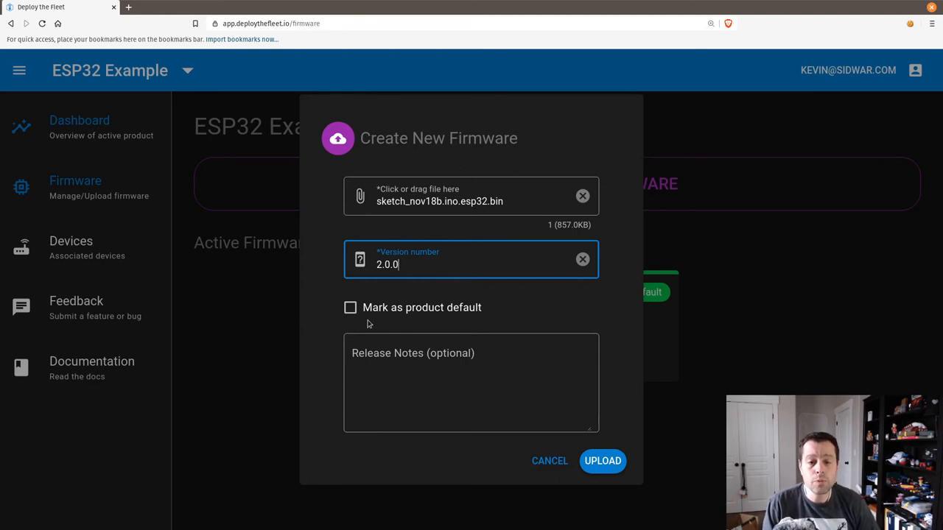
mouse_move(495, 321)
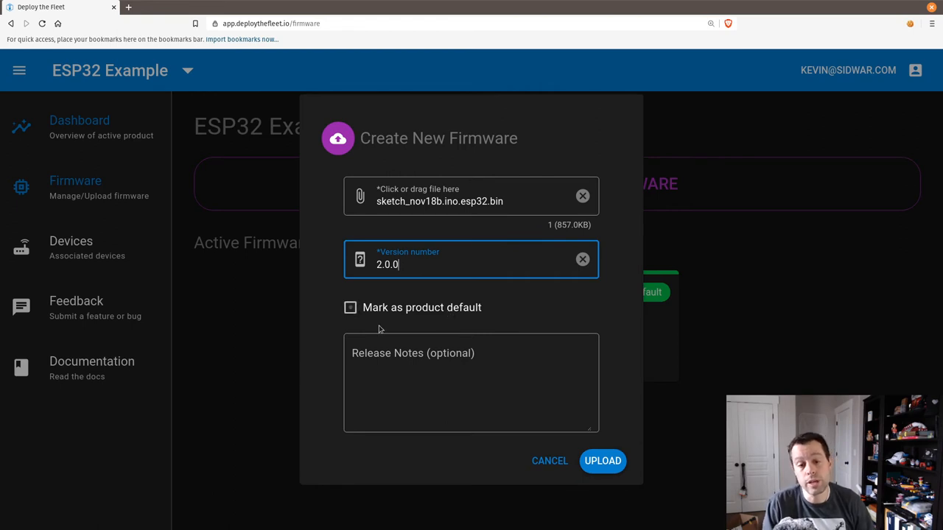
click(350, 308)
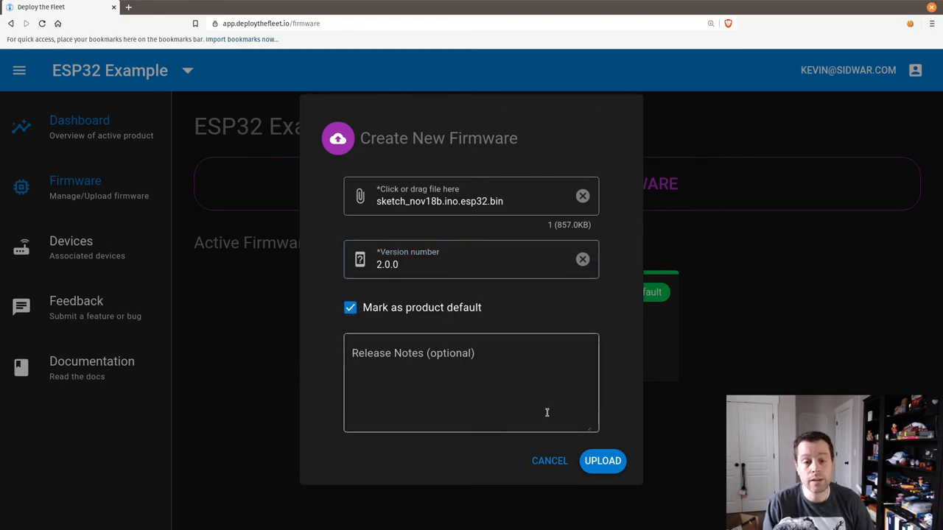
Step: Add release notes calling it an awesome feature version and upload firmware 2.0.0
text(This is awesome fe)
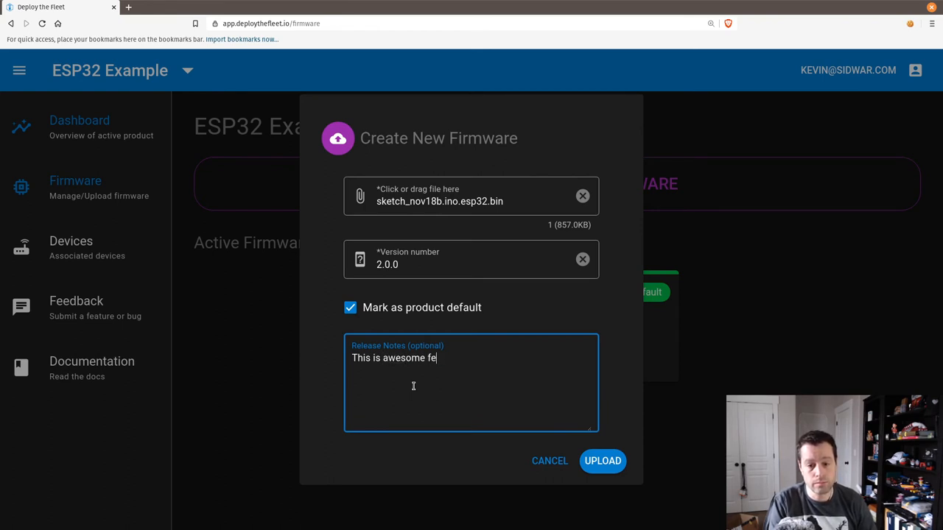
text(ature version 1)
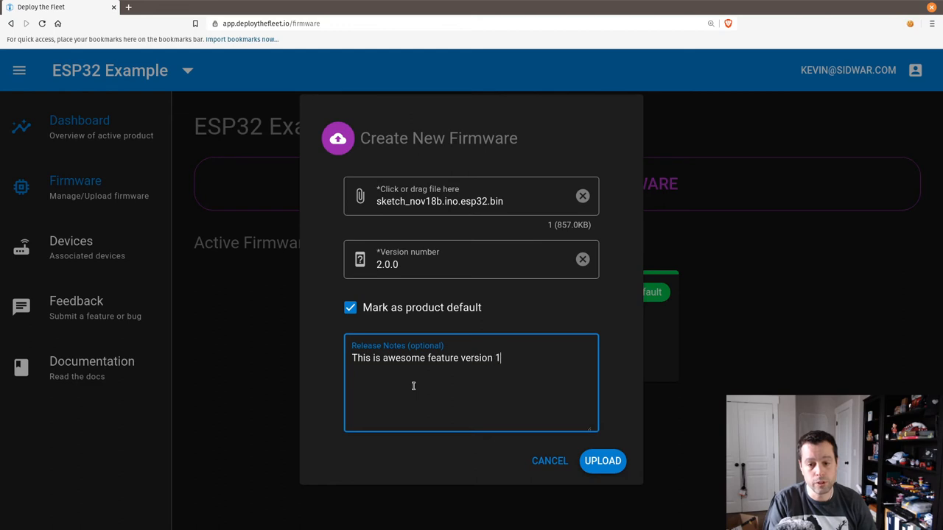
text(.0.0)
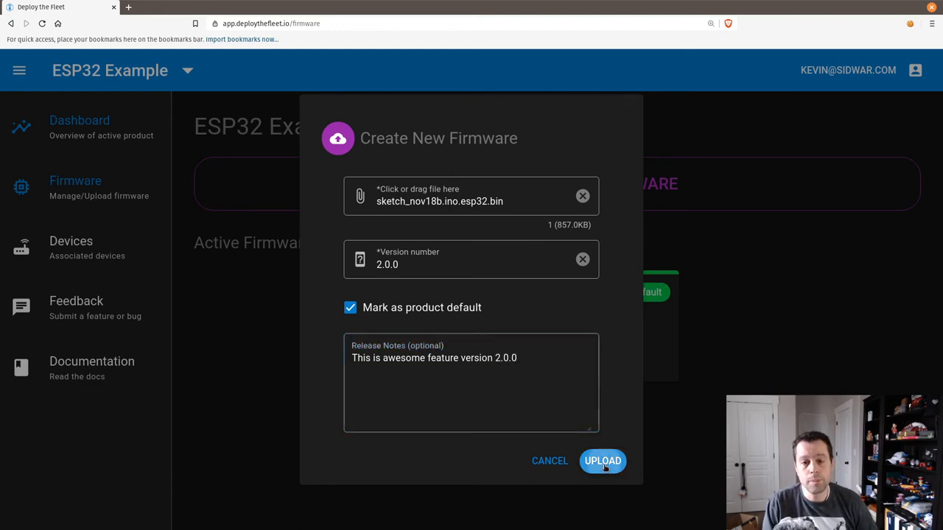
click(602, 459)
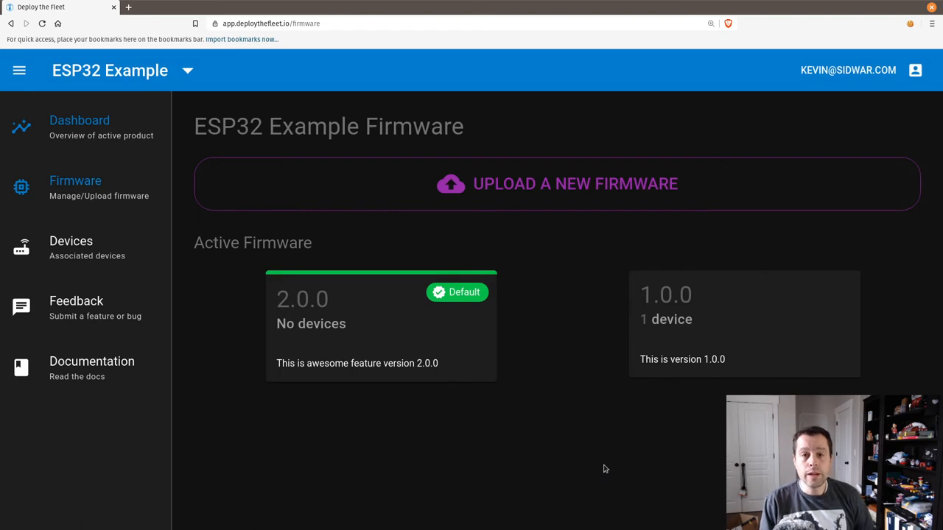
mouse_move(215, 269)
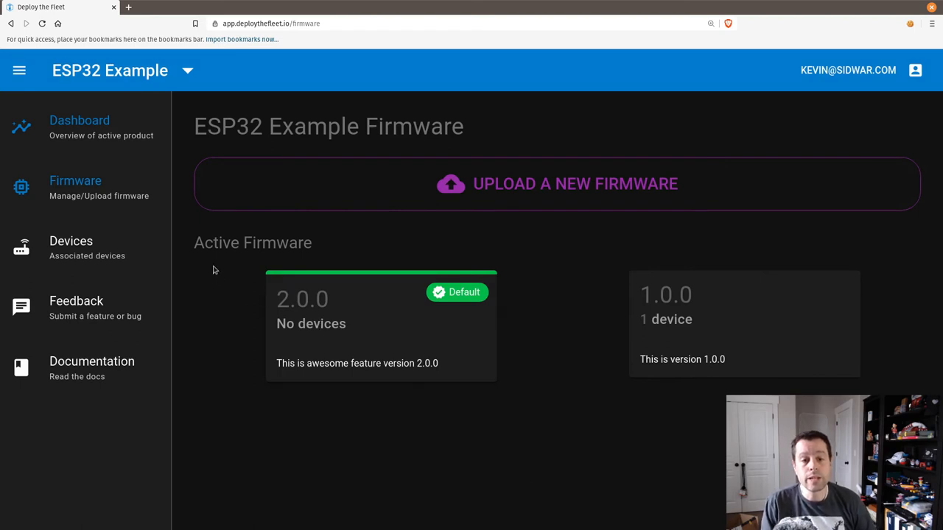
mouse_move(385, 259)
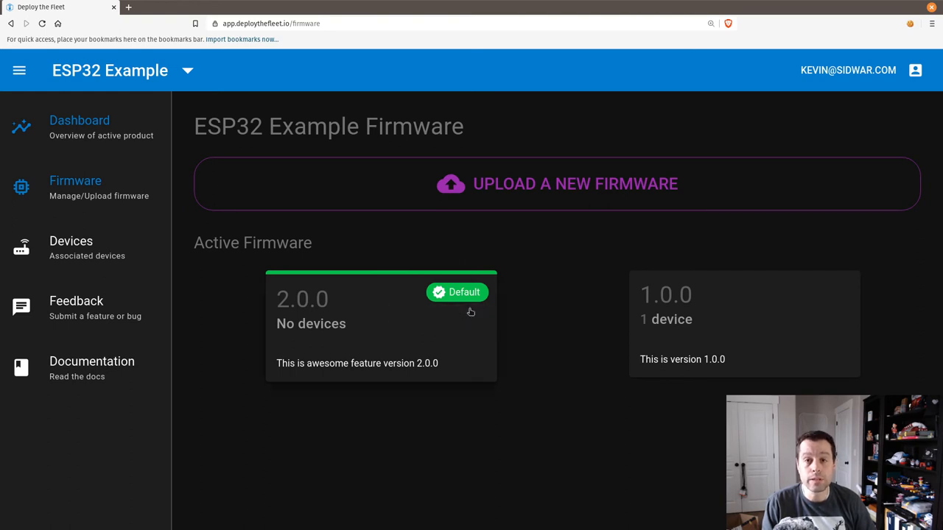
mouse_move(651, 325)
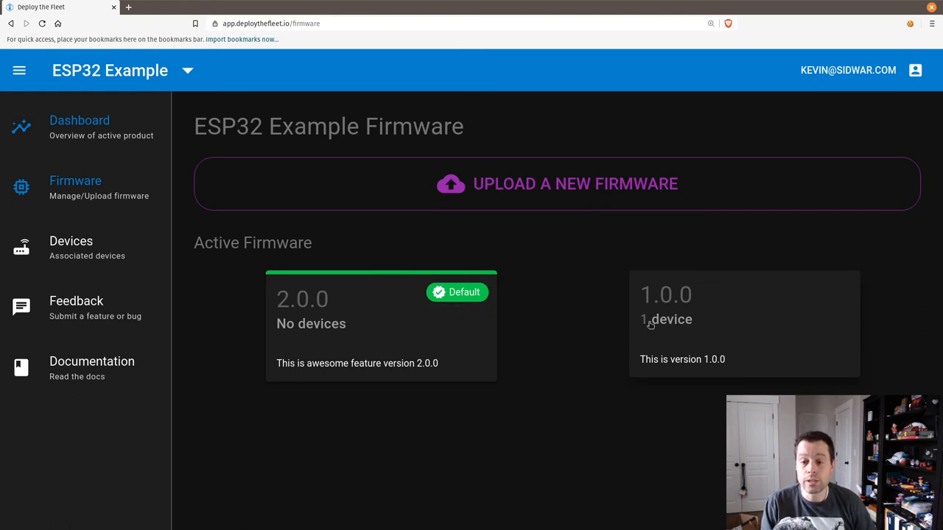
mouse_move(760, 287)
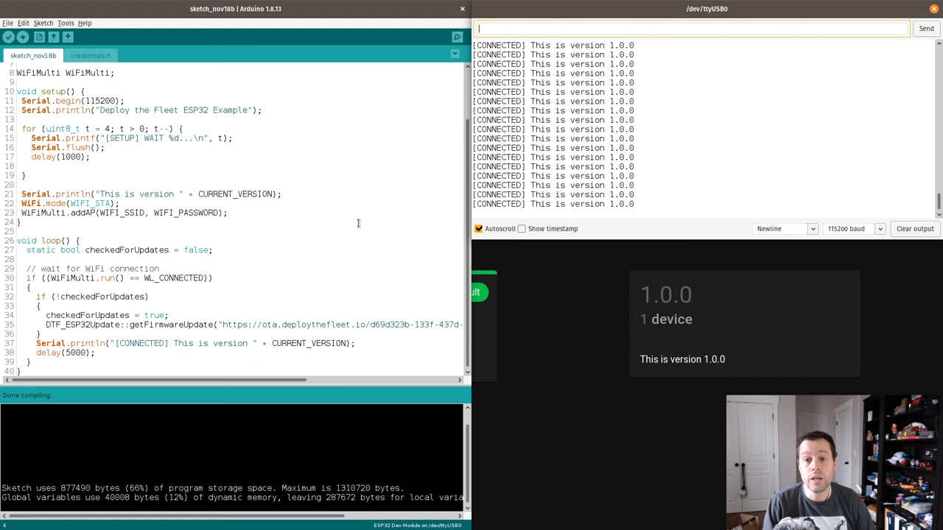
mouse_move(586, 150)
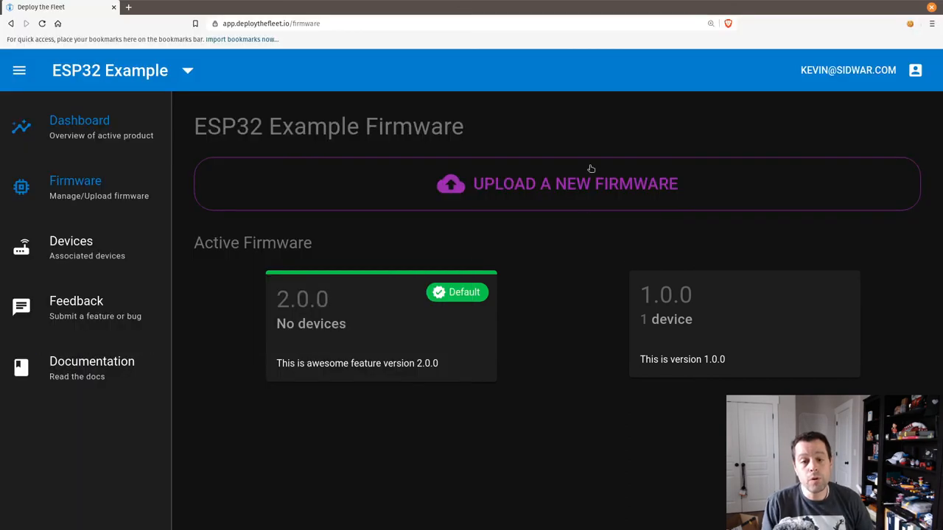
mouse_move(486, 405)
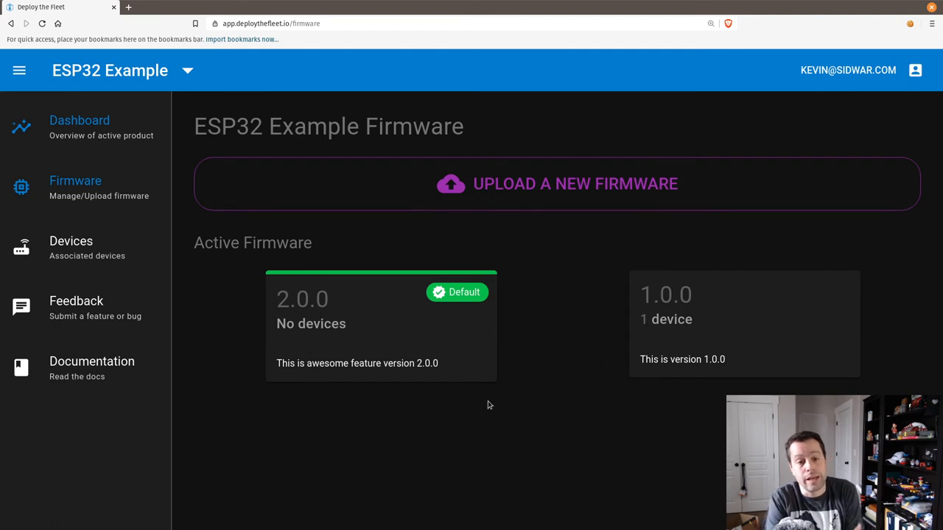
mouse_move(85, 247)
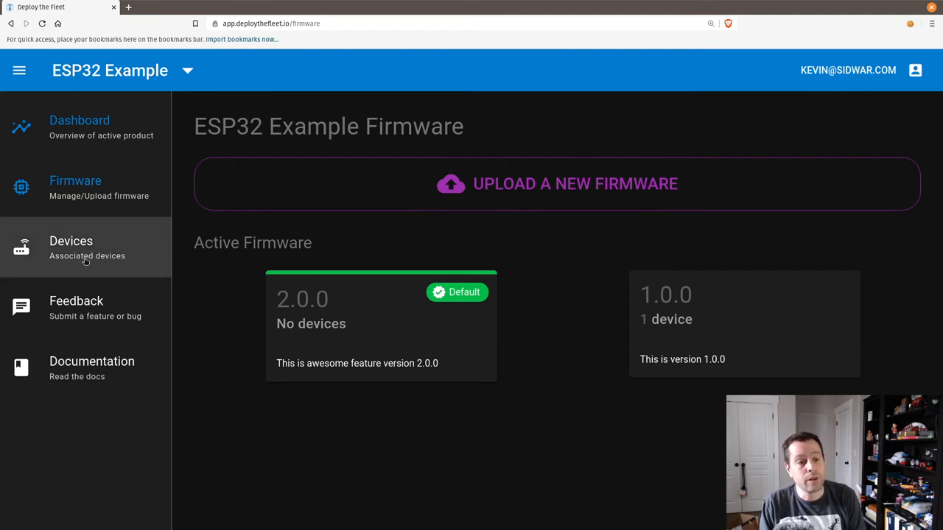
Step: Show the product's devices list and refresh it to see the ESP32's reported version
click(71, 247)
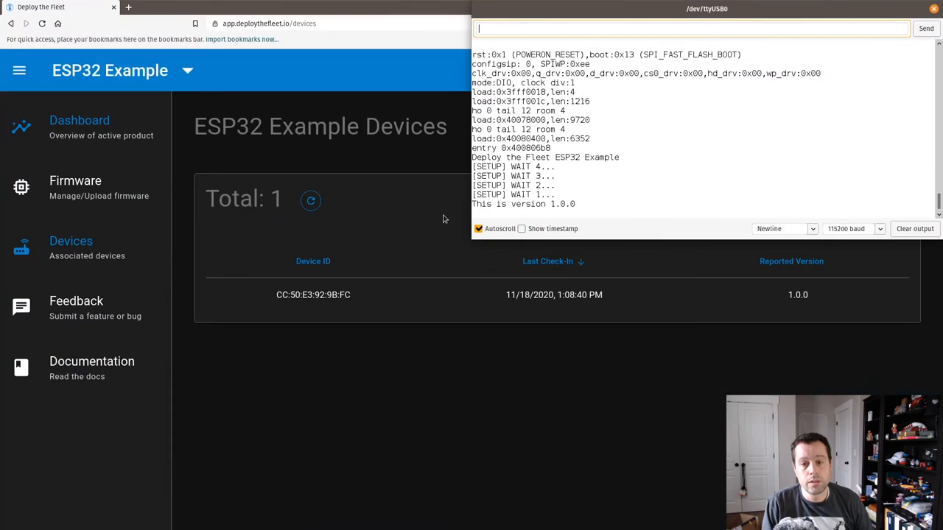
mouse_move(610, 218)
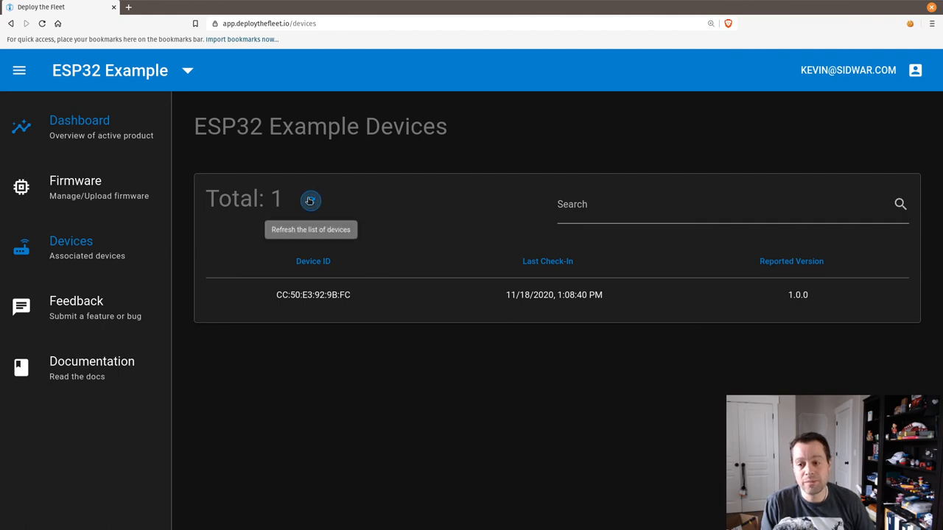
click(310, 201)
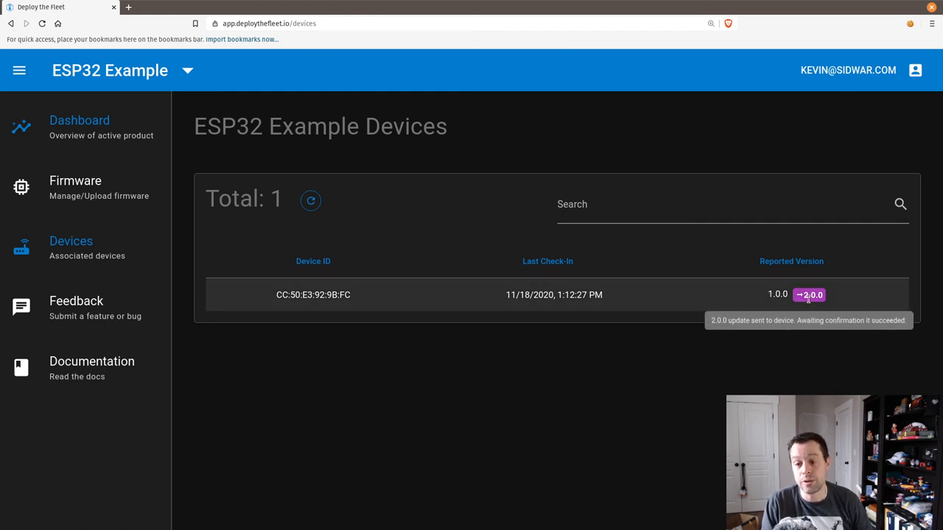
mouse_move(692, 355)
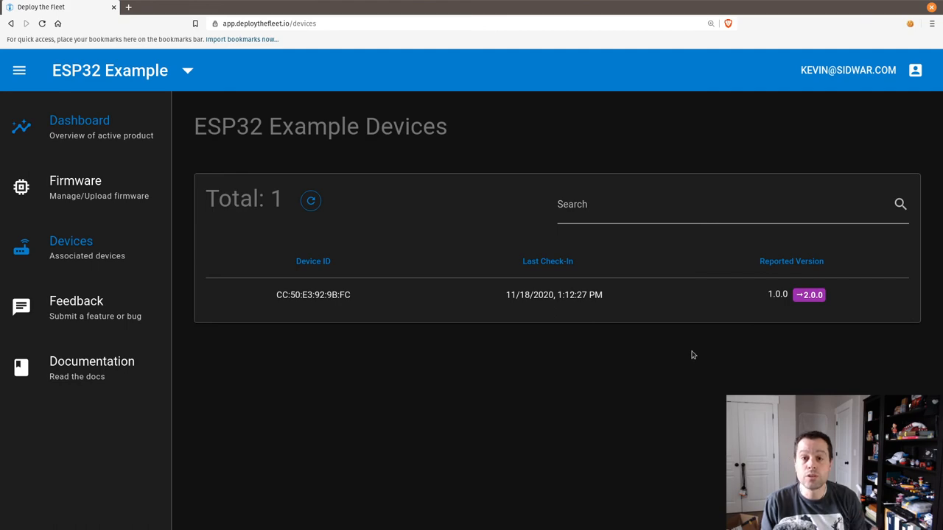
mouse_move(144, 268)
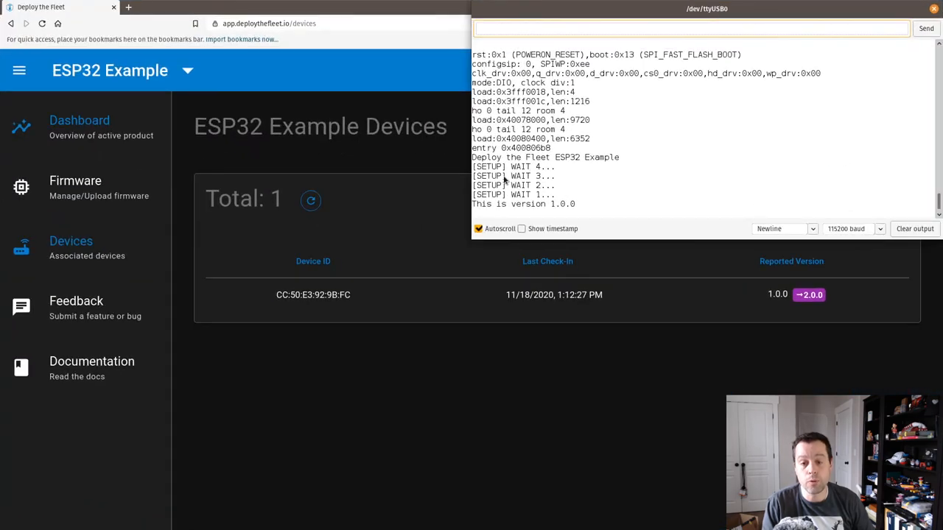
mouse_move(727, 153)
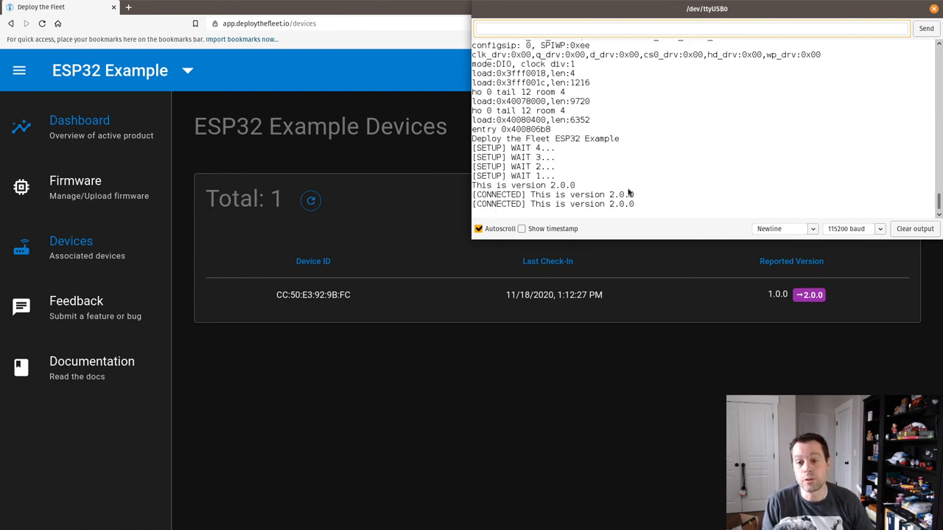
Step: Bring the Deploy the Fleet devices page back in front after the ESP32 reports 2.0.0
click(933, 9)
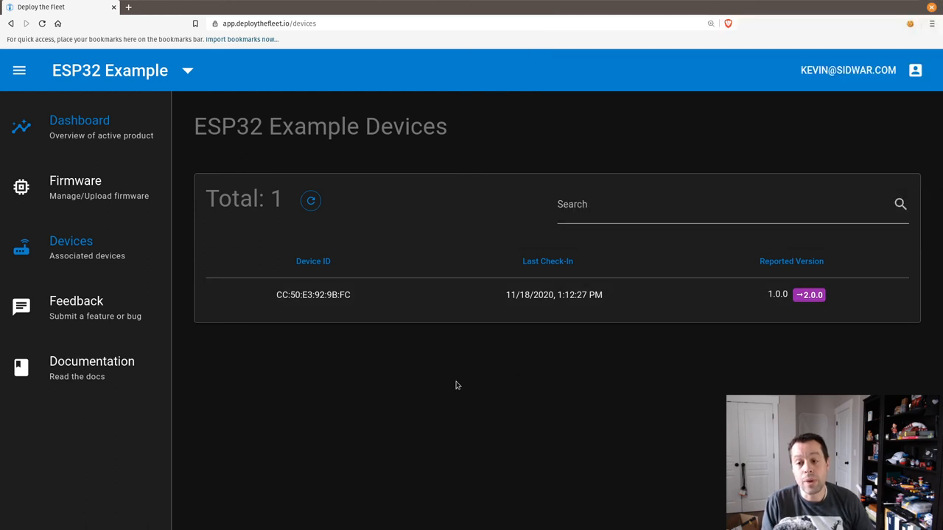
mouse_move(309, 201)
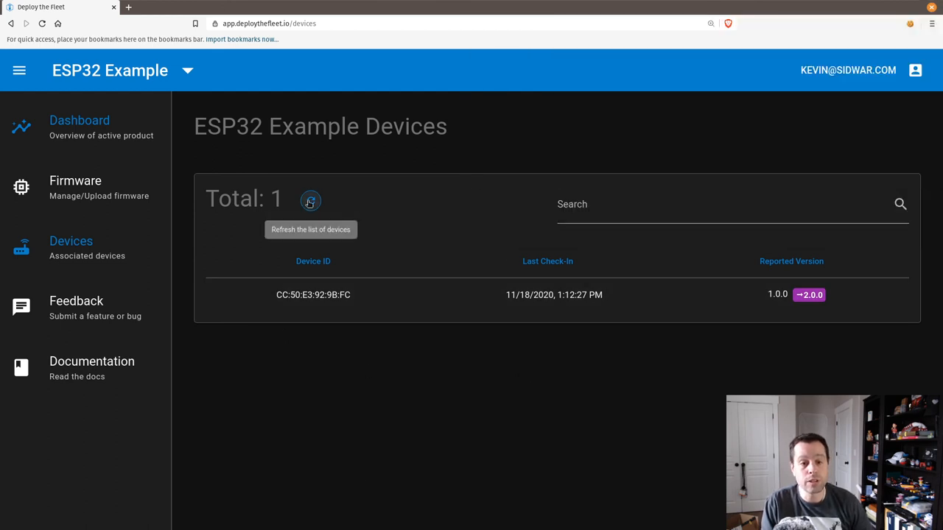
Step: Refresh the devices list so the ESP32 shows reported version 2.0.0
click(309, 200)
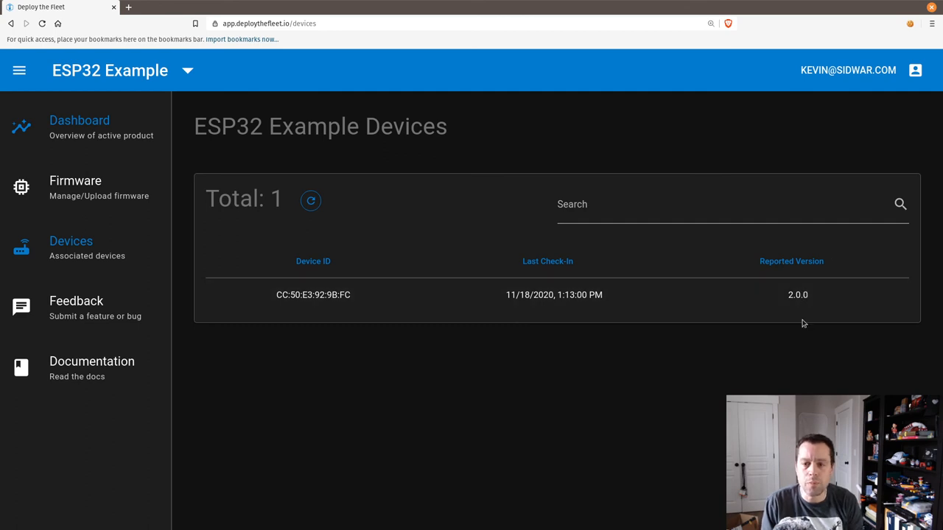
mouse_move(768, 318)
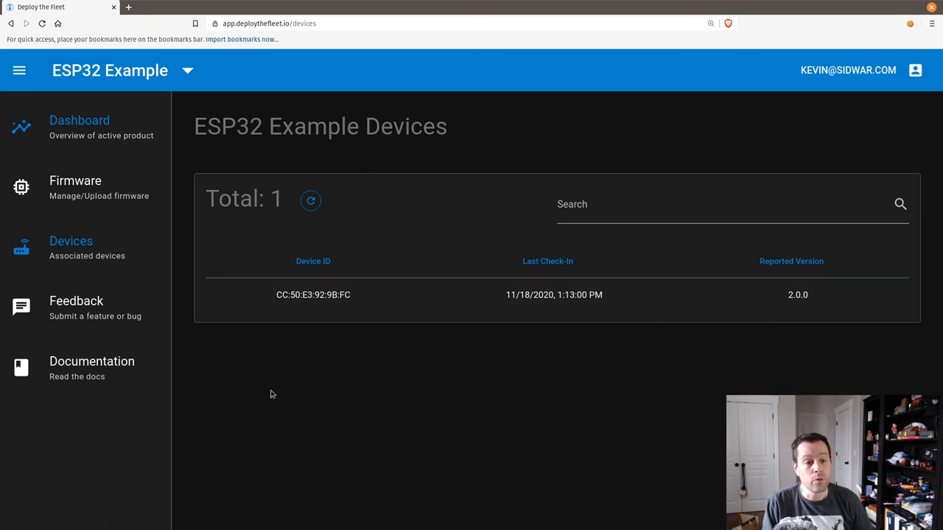
Step: Go to the firmware overview showing 2.0.0 on one device and 1.0.0 inactive
click(75, 179)
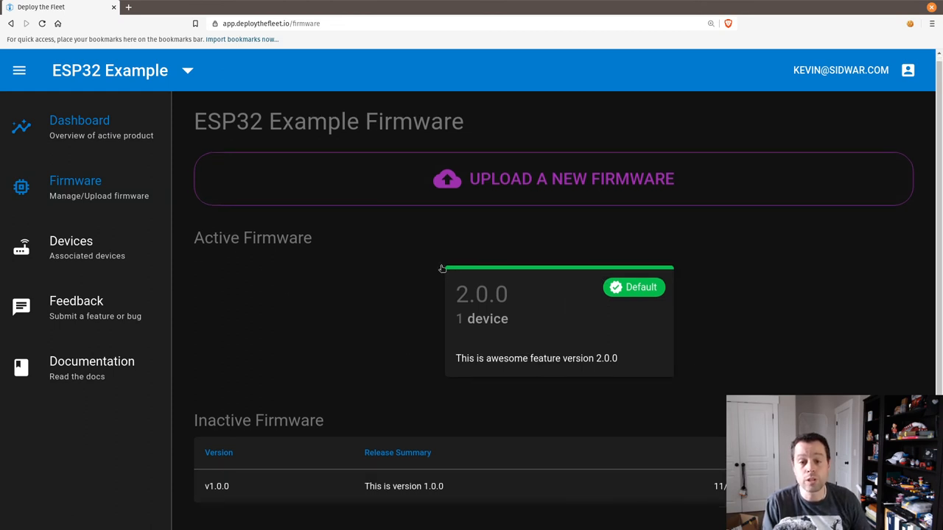
mouse_move(486, 318)
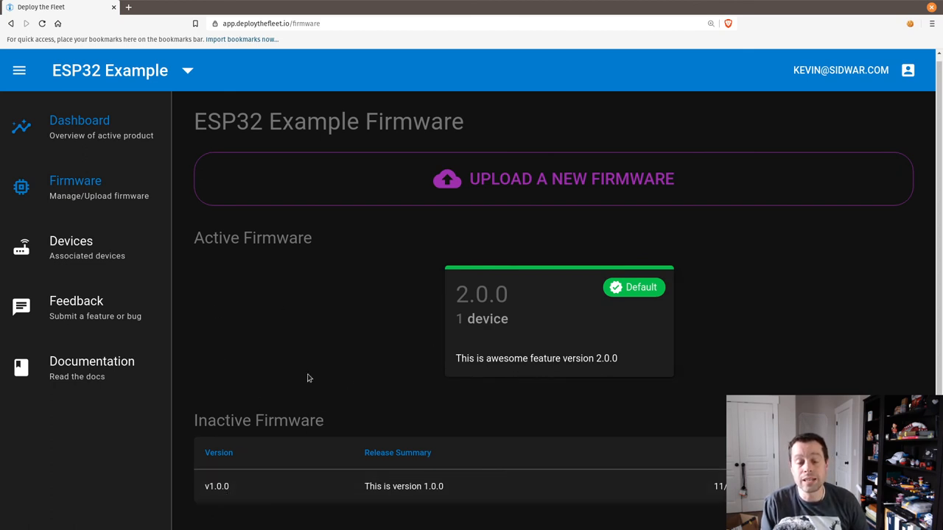
mouse_move(655, 377)
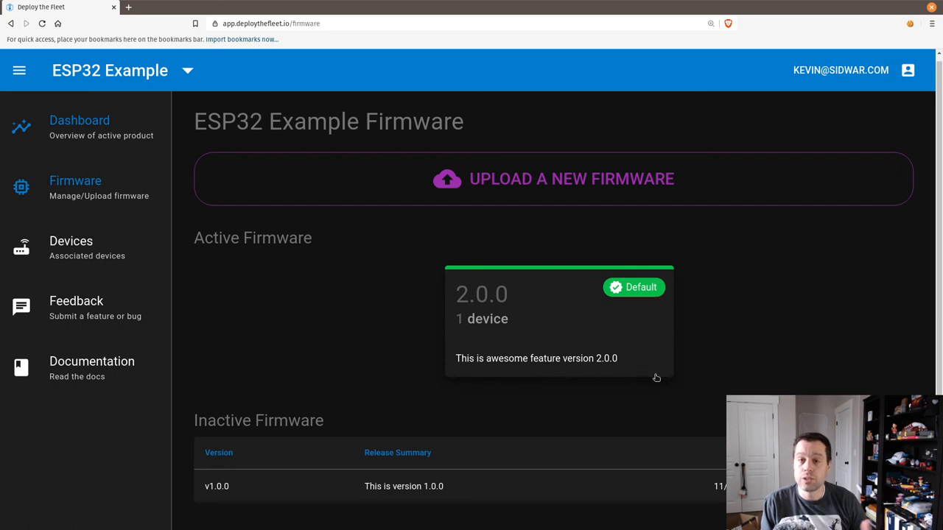
mouse_move(707, 265)
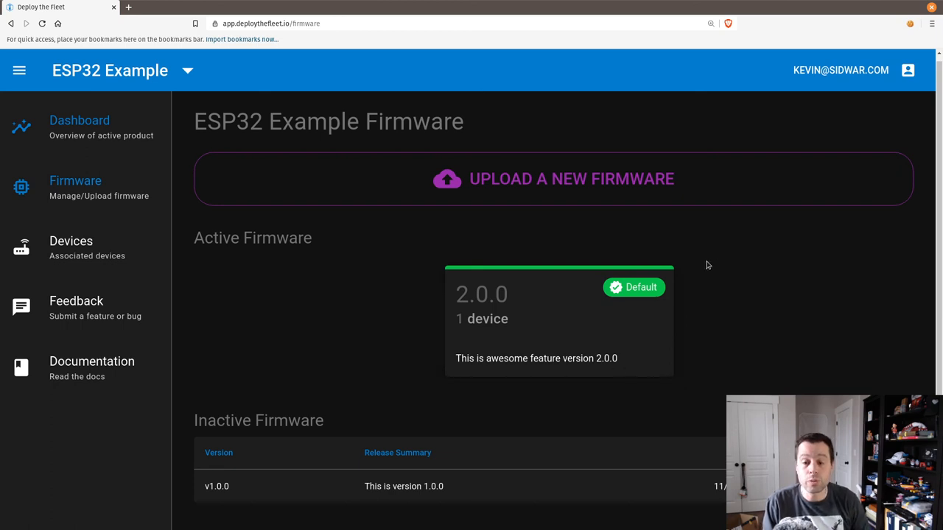
mouse_move(404, 494)
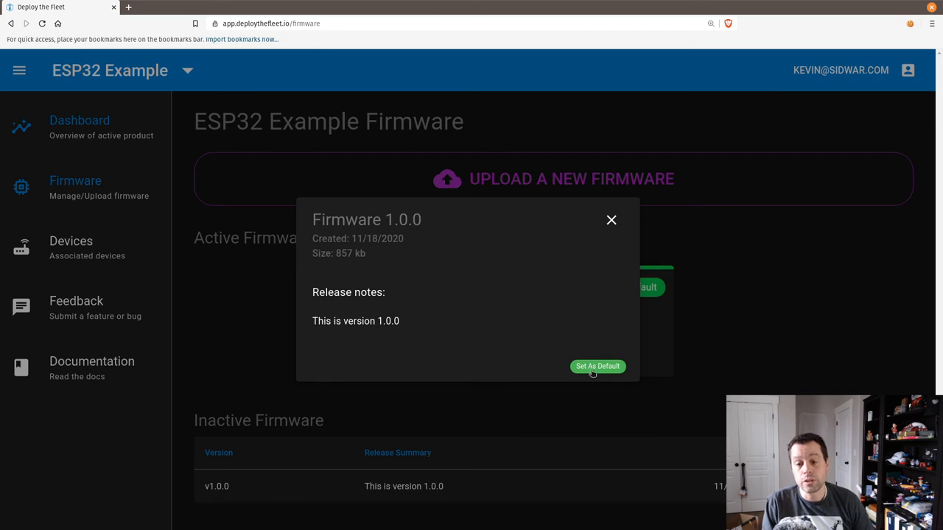
Step: Set firmware 1.0.0 as the product default and confirm it
click(598, 365)
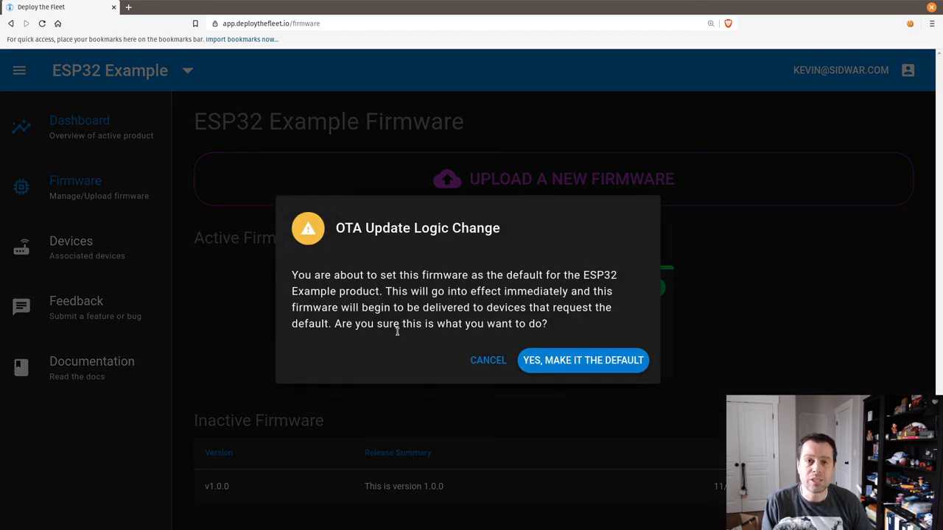
mouse_move(577, 258)
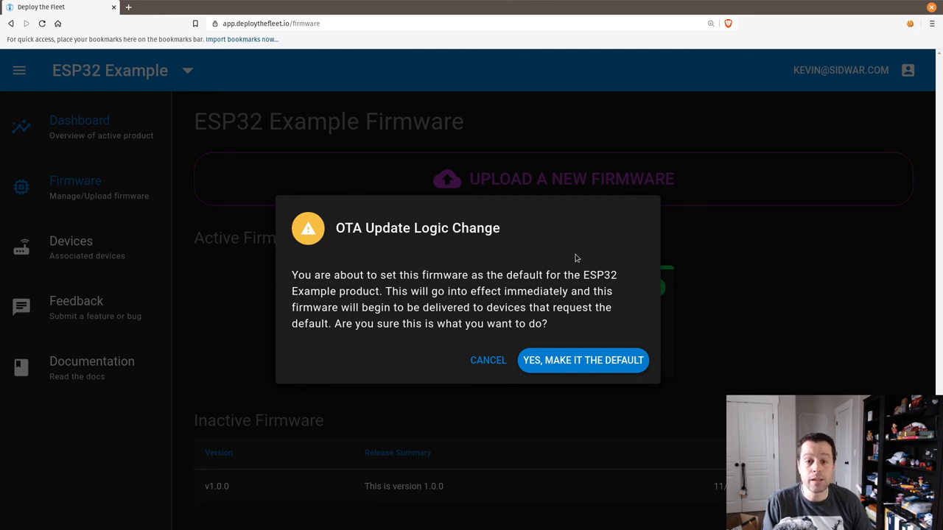
mouse_move(583, 359)
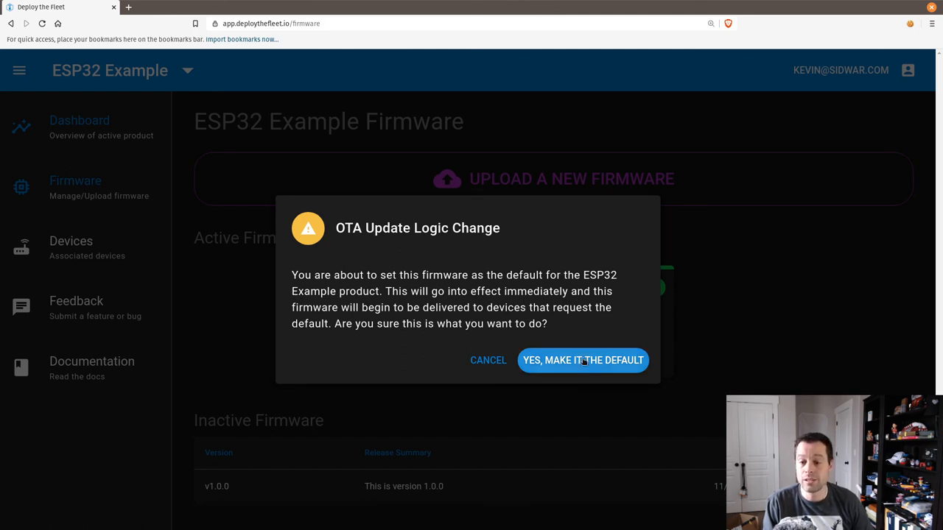
click(583, 359)
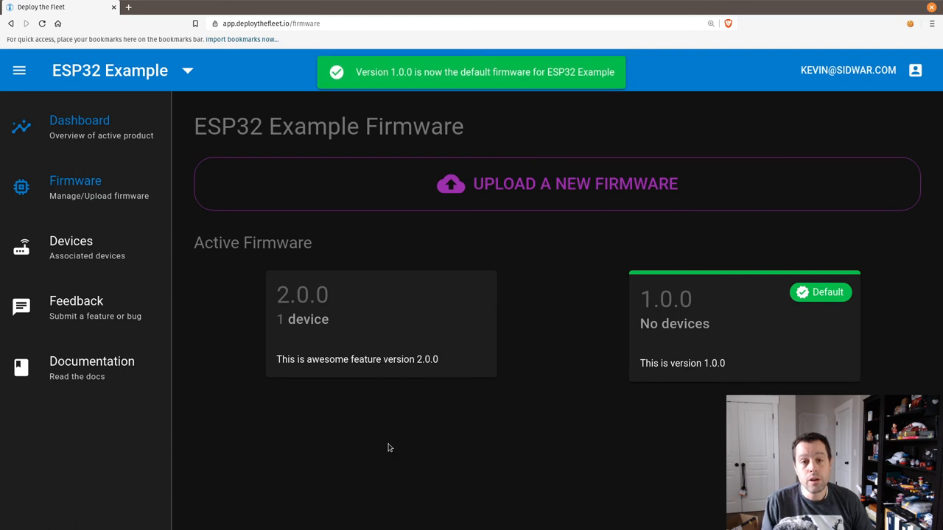
mouse_move(748, 345)
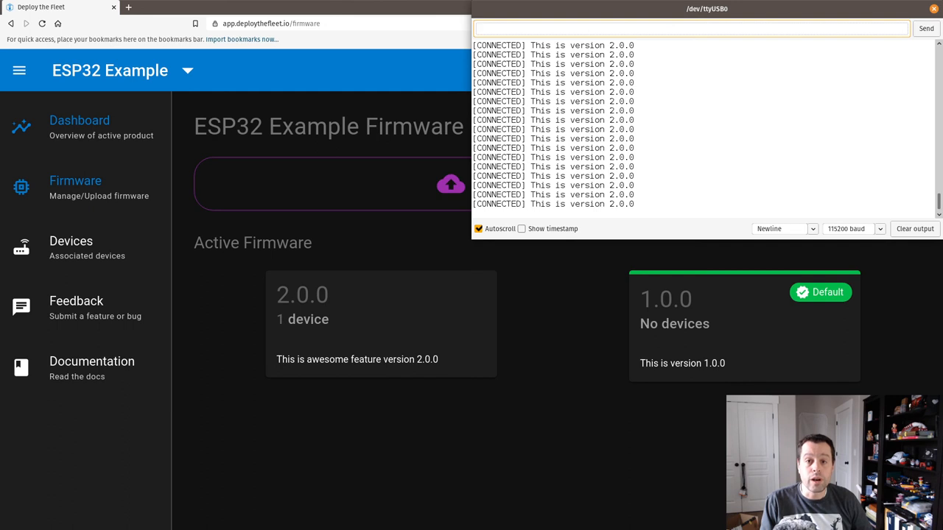
Step: Bring the Arduino serial monitor forward, still reporting version 2.0.0
click(693, 28)
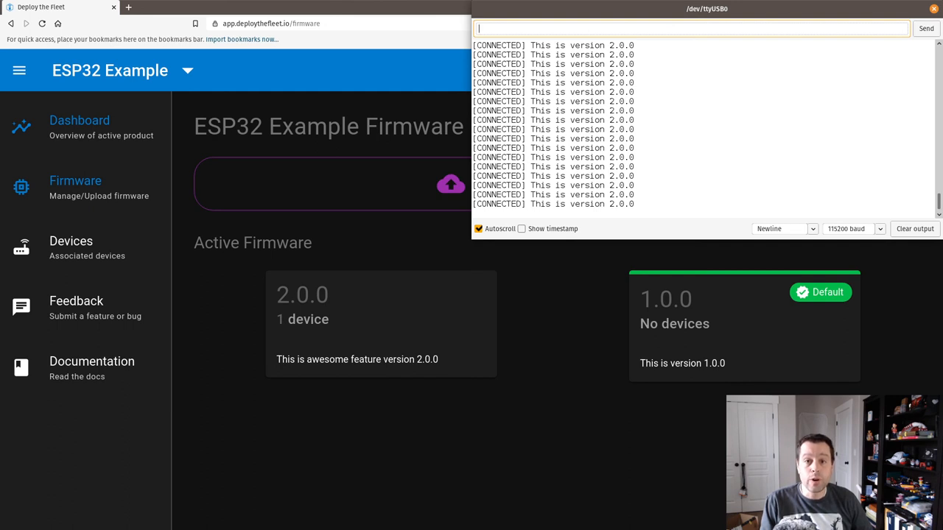